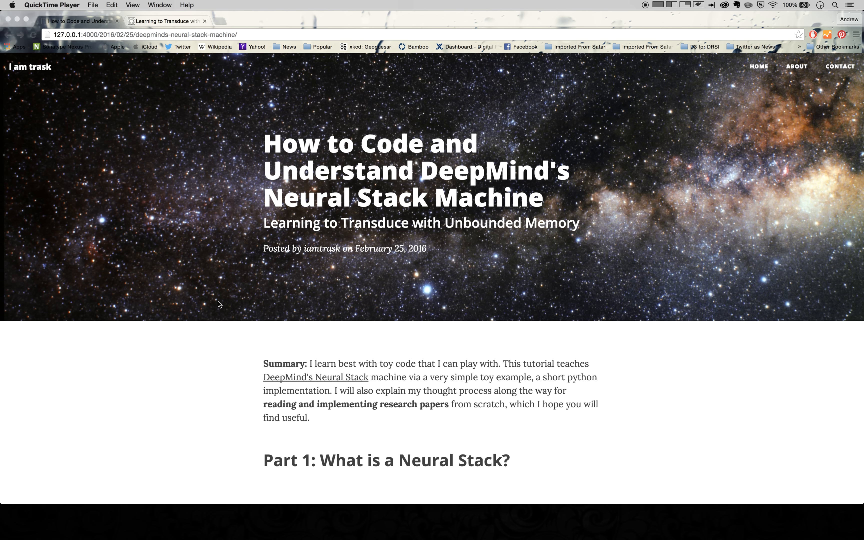
Scroll down the post until the embedded VerySimpleStack trinket and its book-stack output come into view
scroll("down", 3)
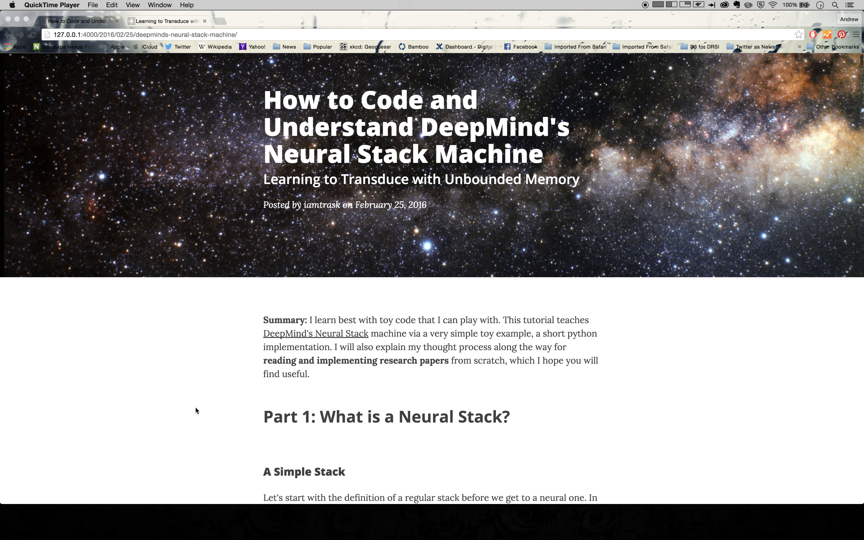
scroll("down", 3)
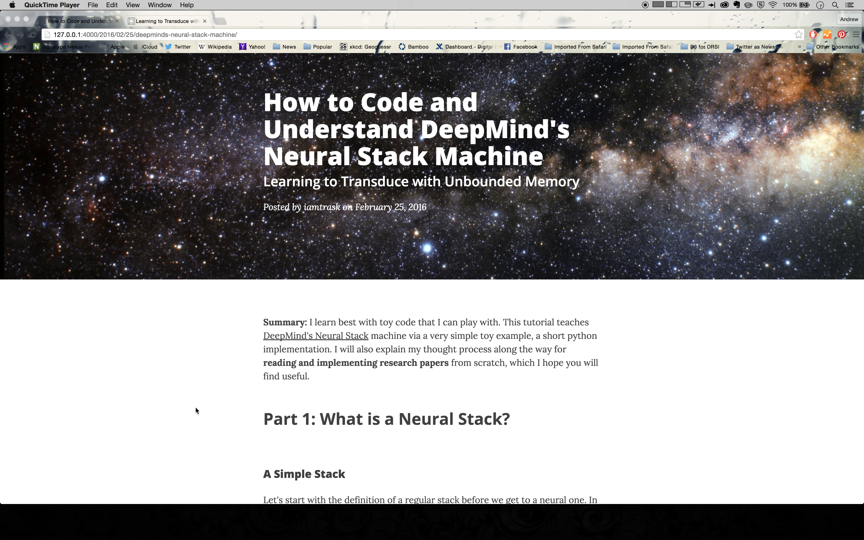
scroll("down", 3)
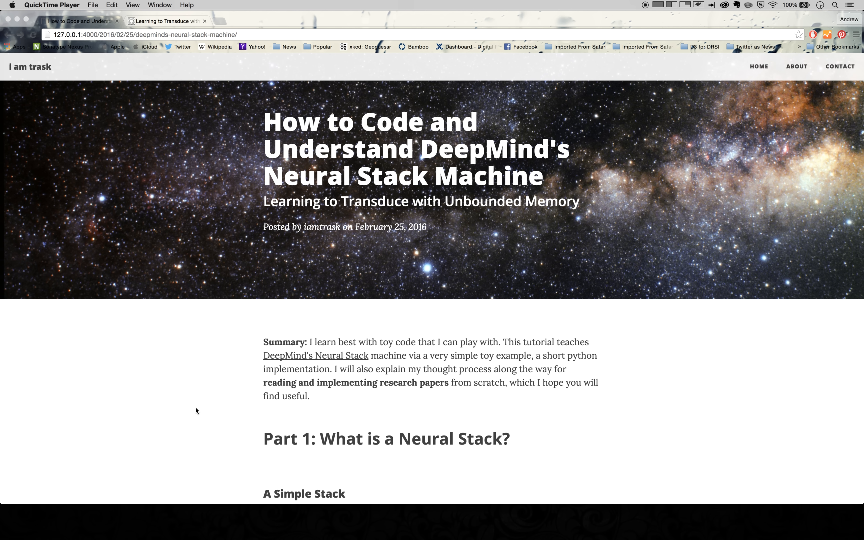
scroll("down", 3)
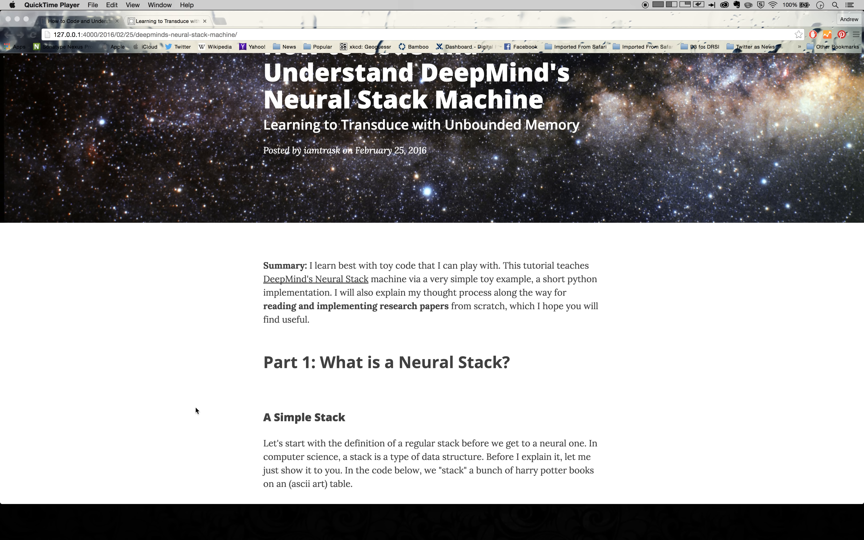
scroll("down", 3)
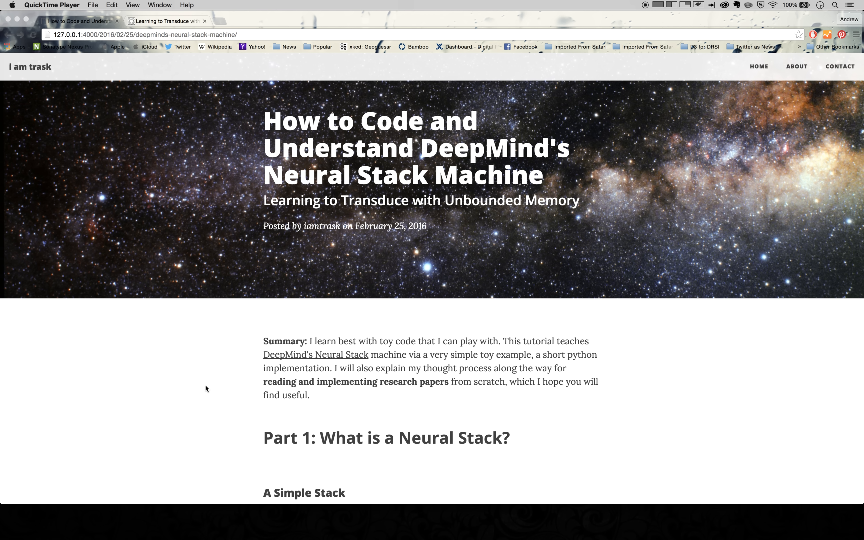
scroll("down", 3)
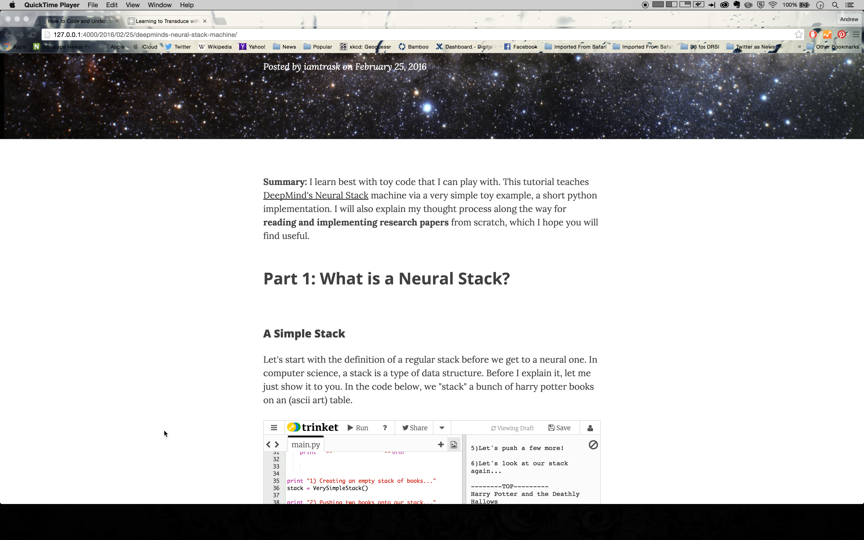
scroll("down", 3)
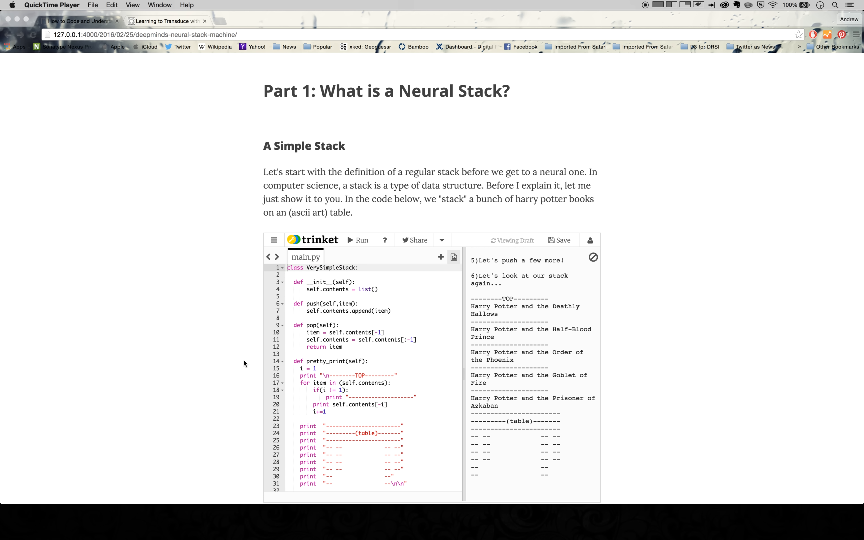
scroll("down", 3)
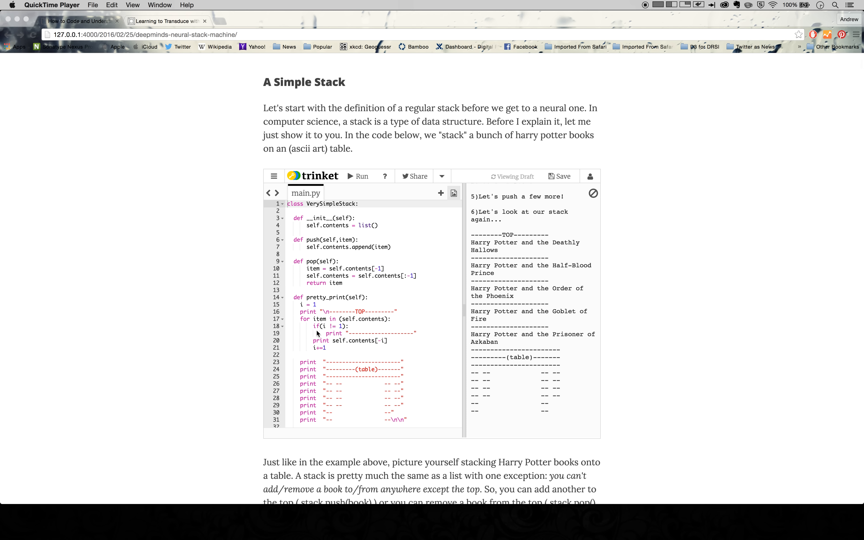
mouse_move(363, 409)
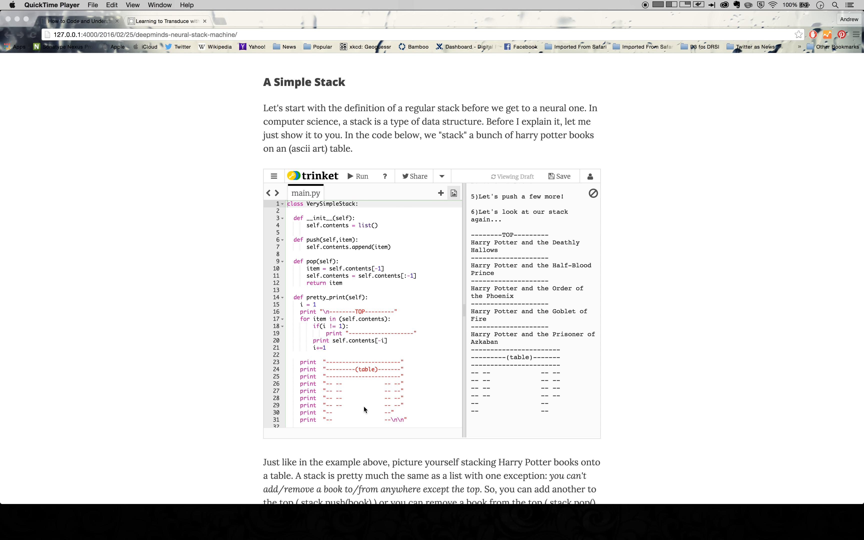
mouse_move(296, 346)
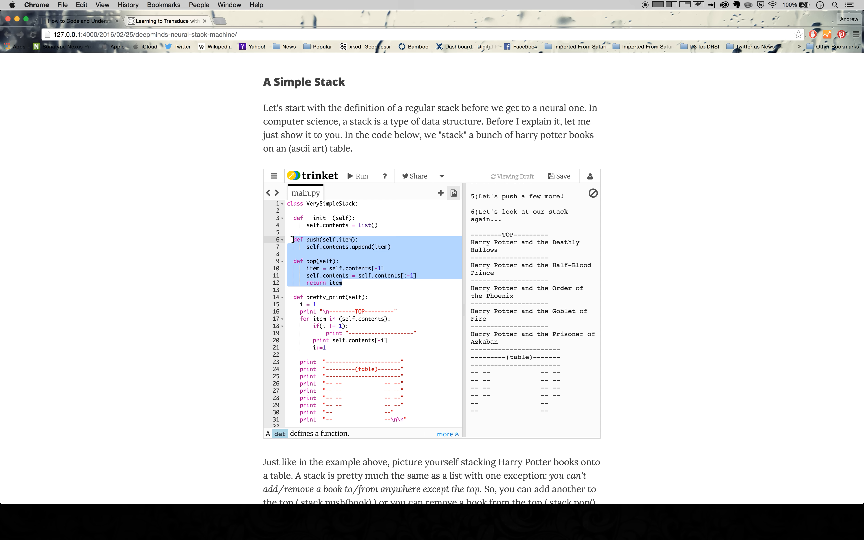
Point out the self.contents list initialisation and the push and pop methods in main.py, then clear the emphasis
left_click(336, 269)
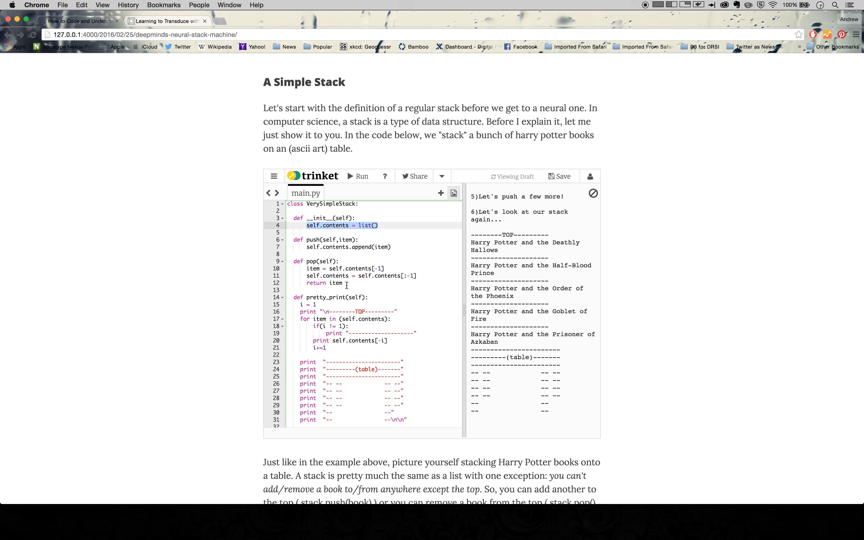
left_click(345, 283)
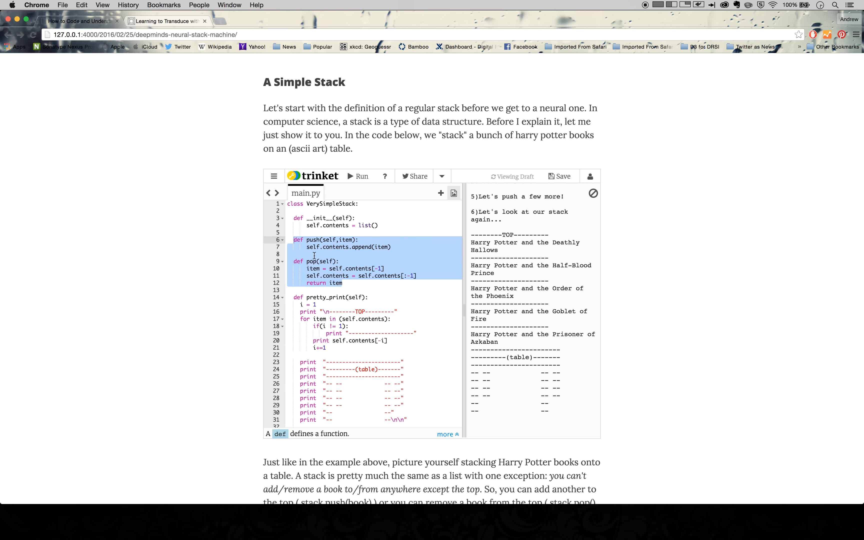
left_click(314, 253)
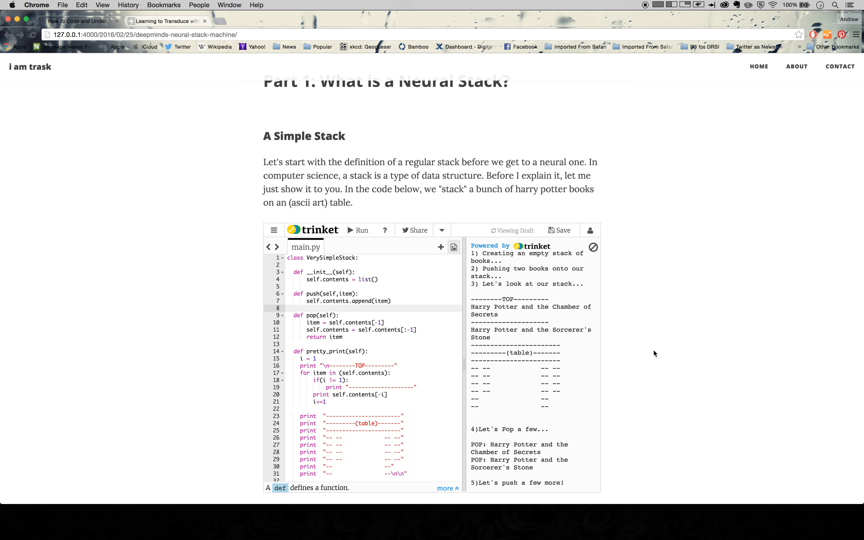
scroll("down", 3)
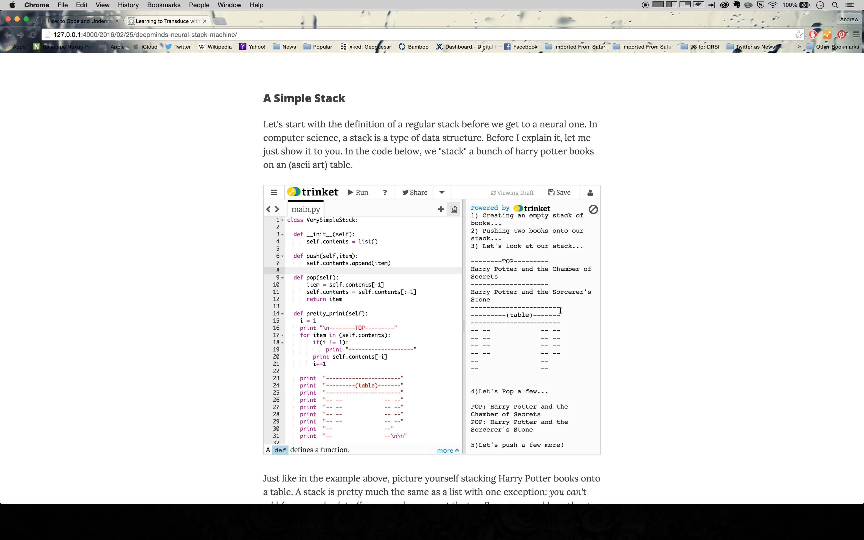
scroll("down", 3)
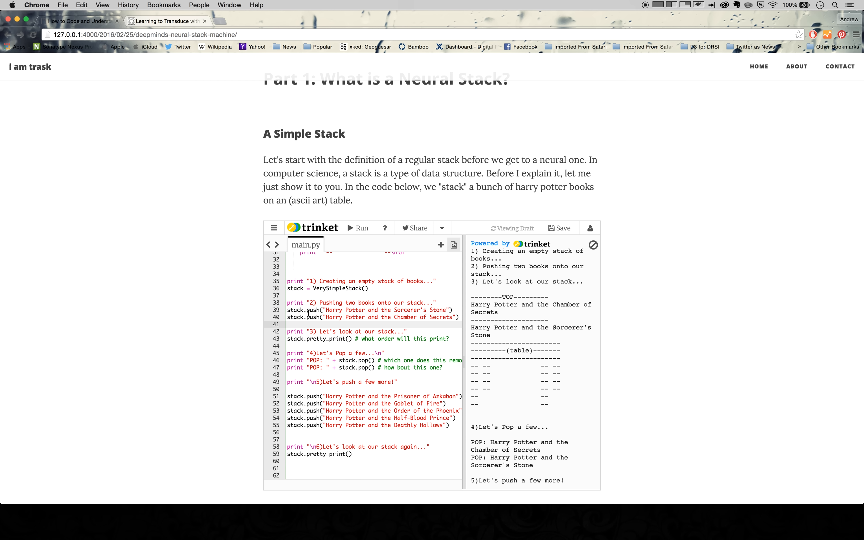
left_click_drag(287, 310, 433, 317)
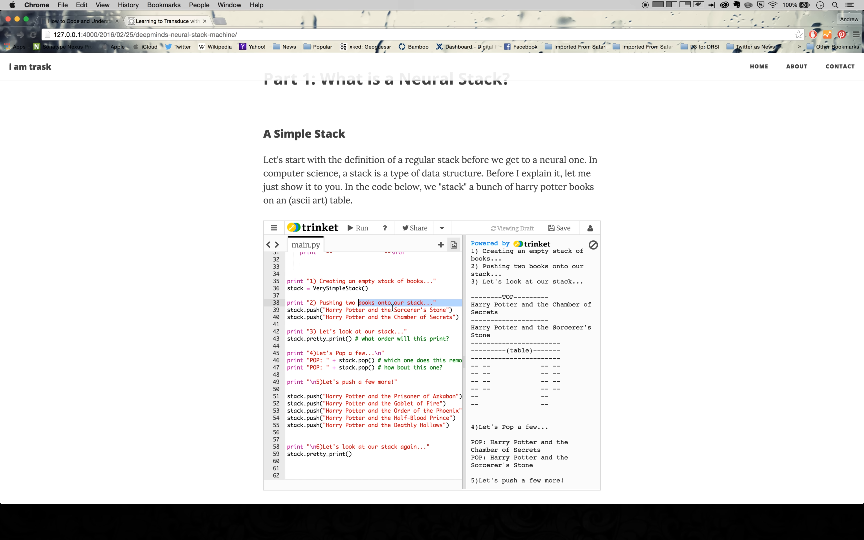
left_click(367, 310)
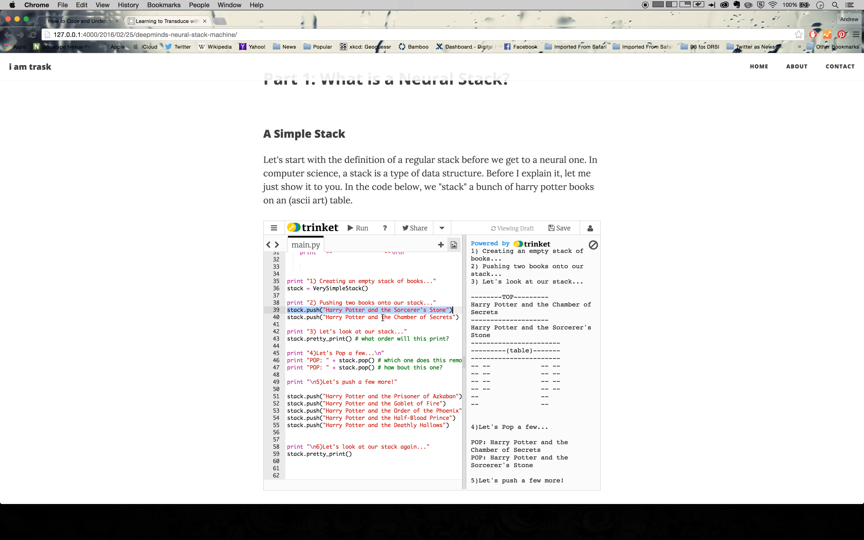
mouse_move(382, 321)
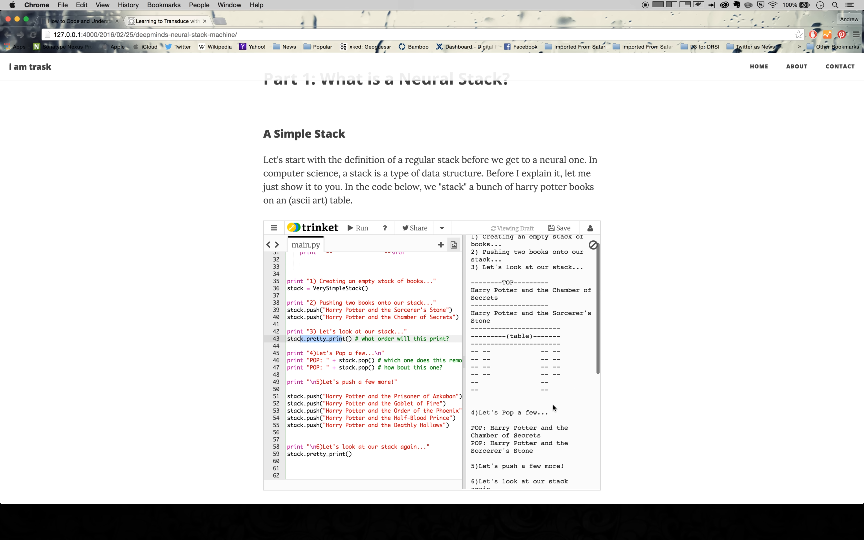
scroll("down", 3)
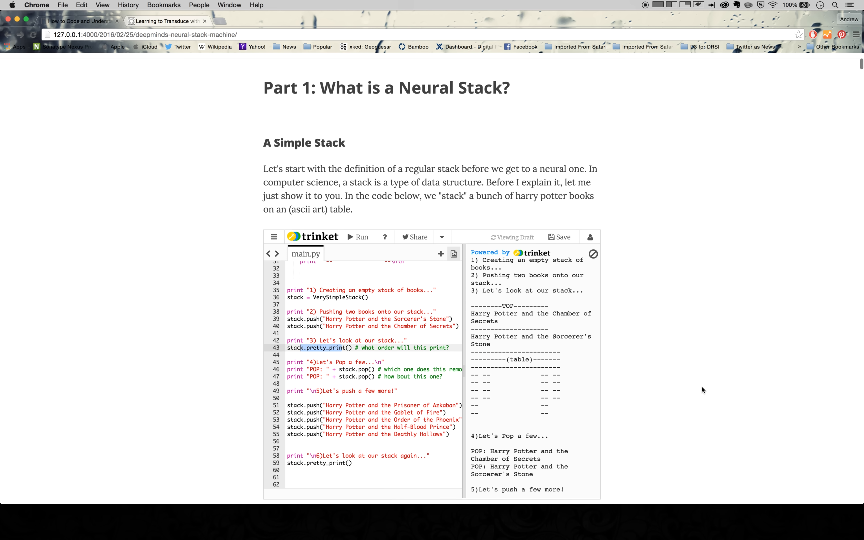
scroll("down", 3)
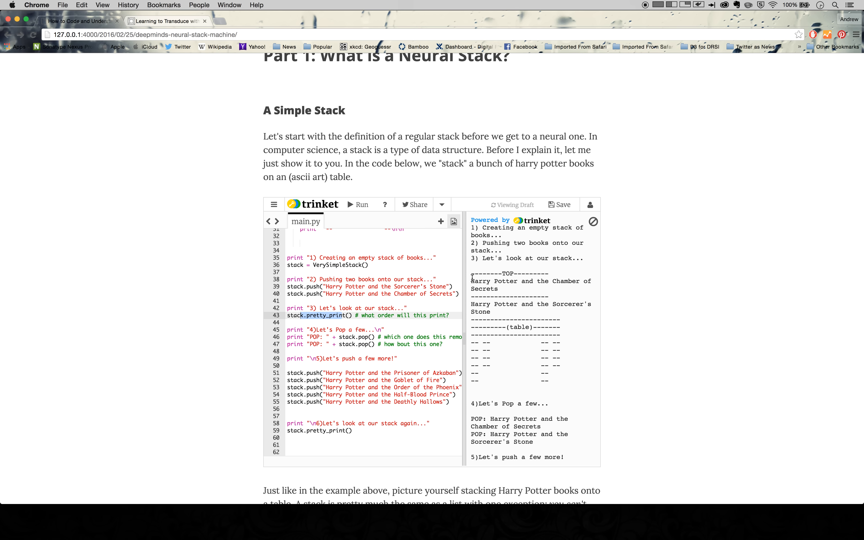
mouse_move(406, 303)
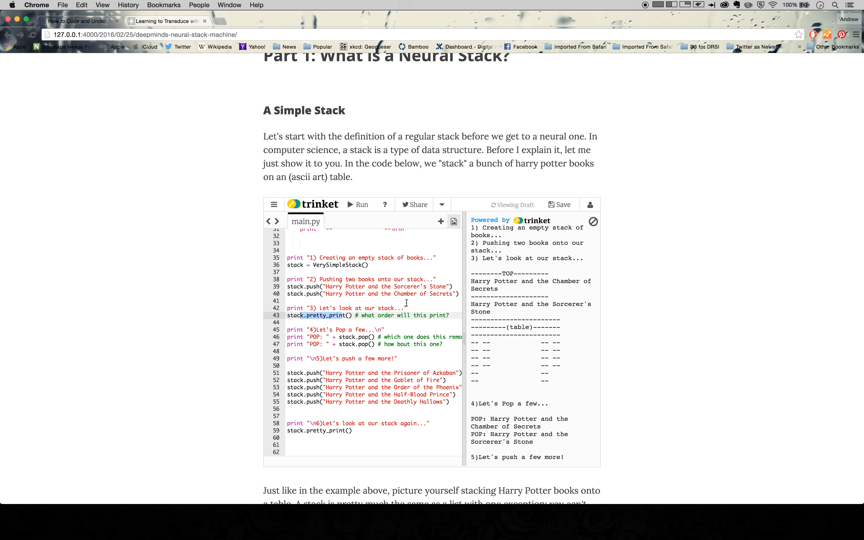
scroll("down", 3)
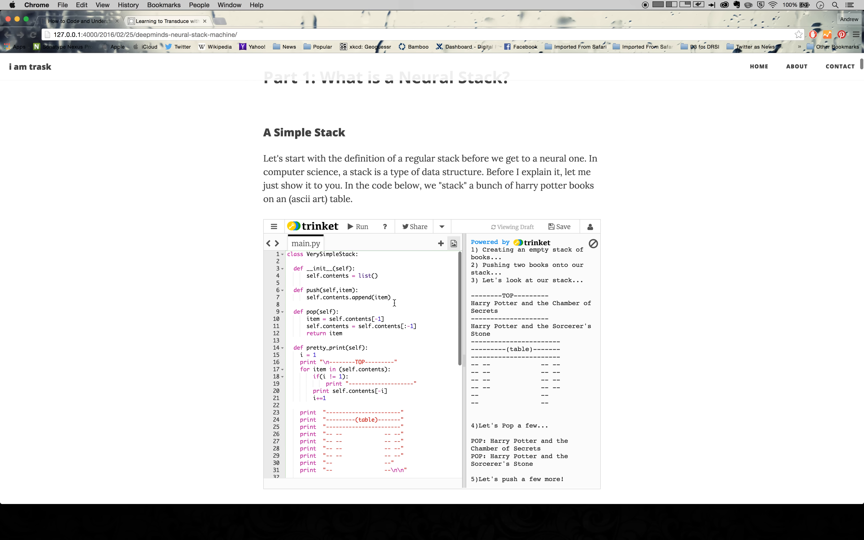
Scroll through the push and pop calls alongside the output showing two pops and five books restacked
scroll("down", 3)
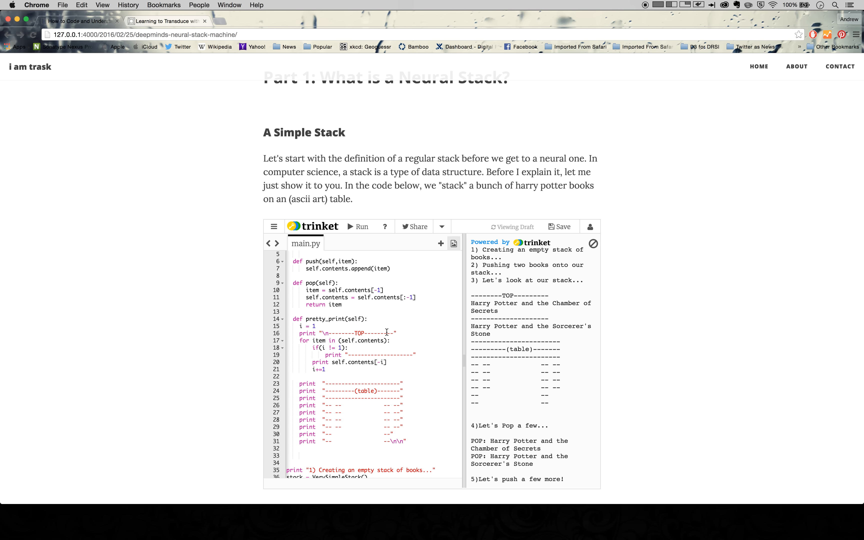
scroll("down", 3)
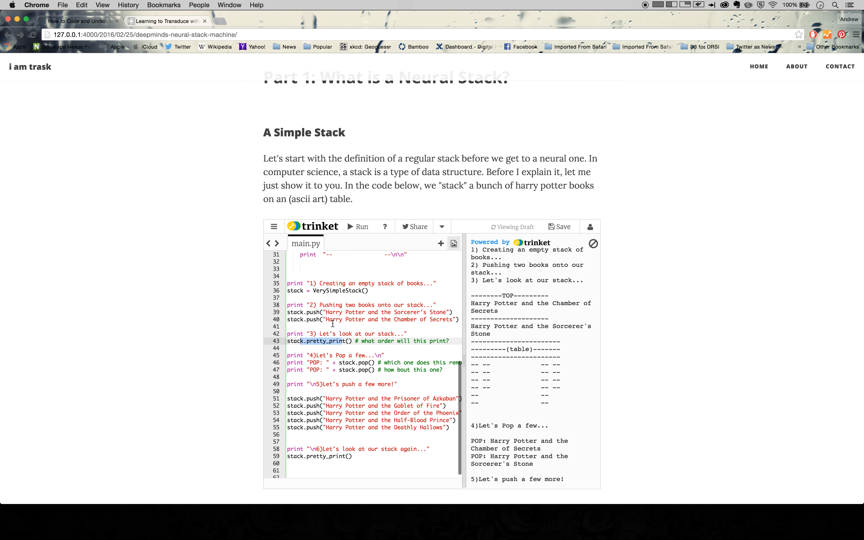
mouse_move(502, 296)
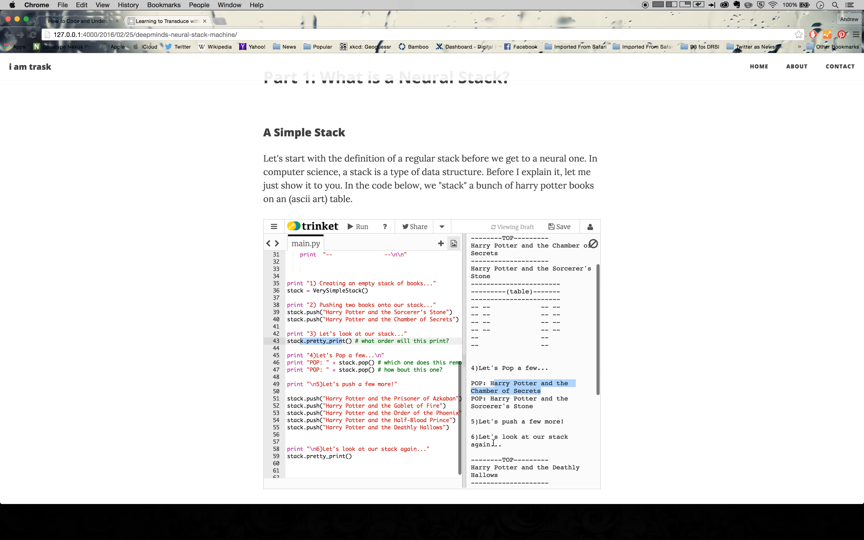
scroll("down", 3)
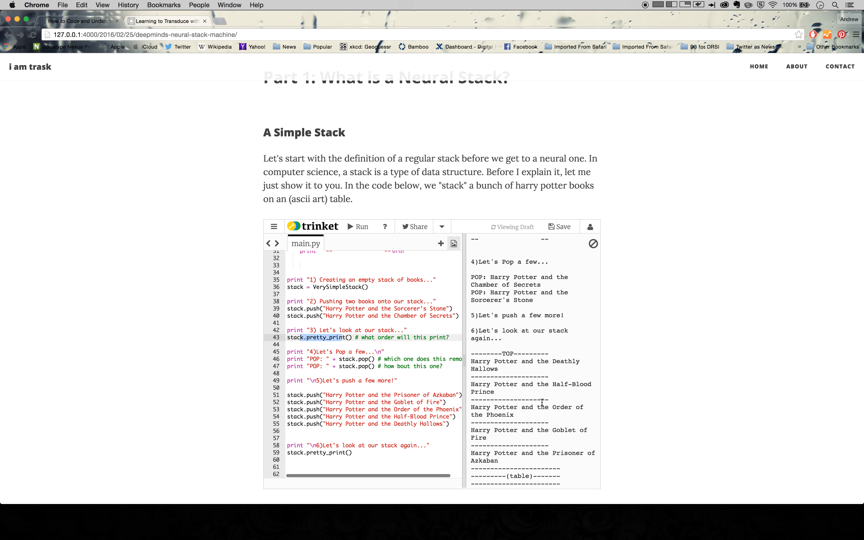
Run the stack script with the garbled line 17 to show the ParseError
left_click(365, 395)
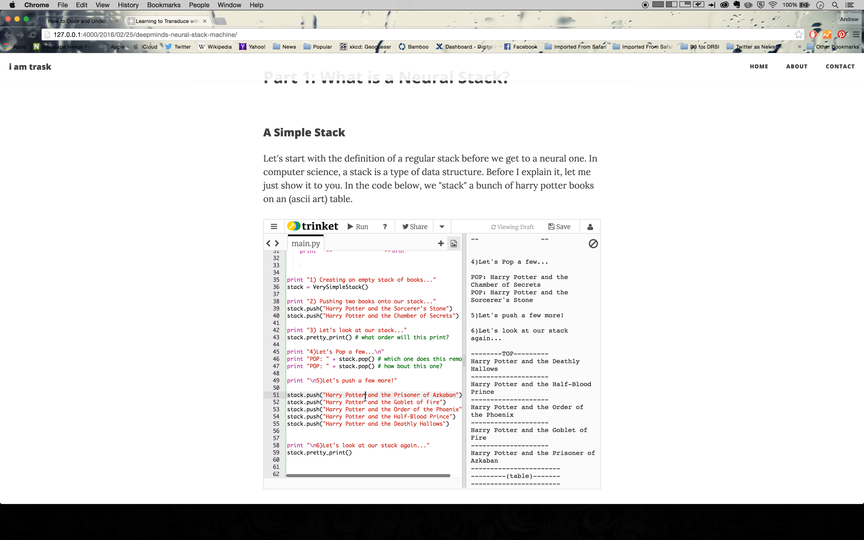
scroll("down", 3)
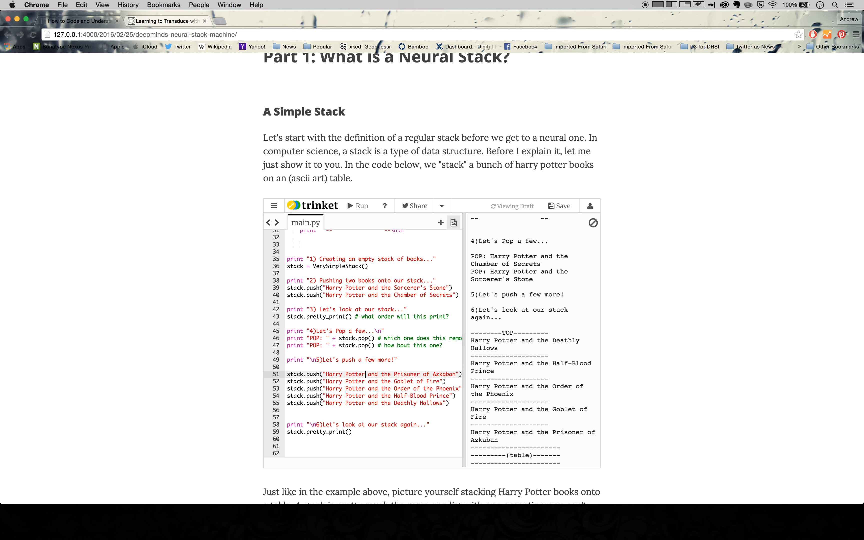
scroll("down", 3)
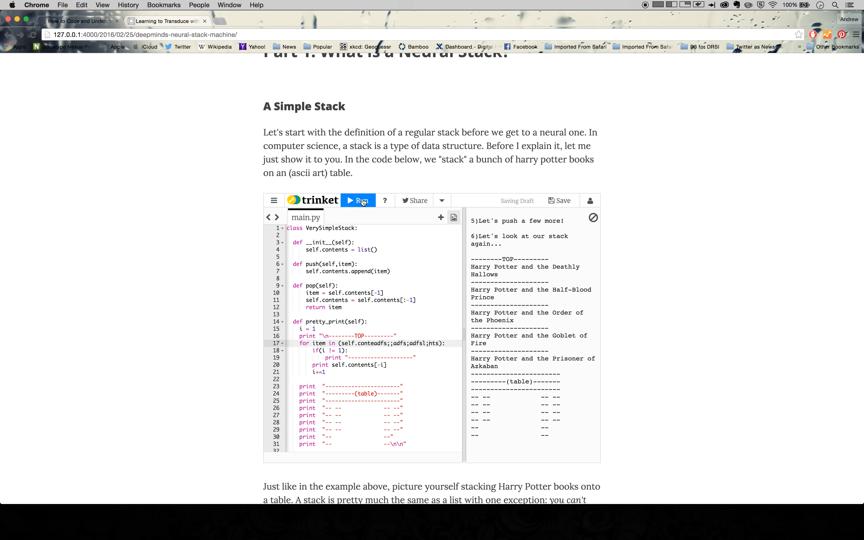
left_click(357, 200)
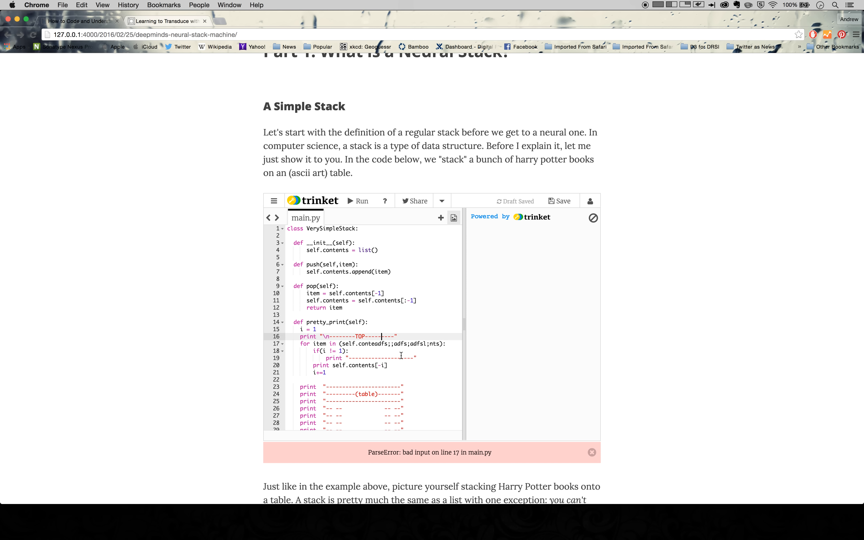
Restore line 17 to 'for item in (self.contents)' and rerun so the stacked books print again
scroll("down", 3)
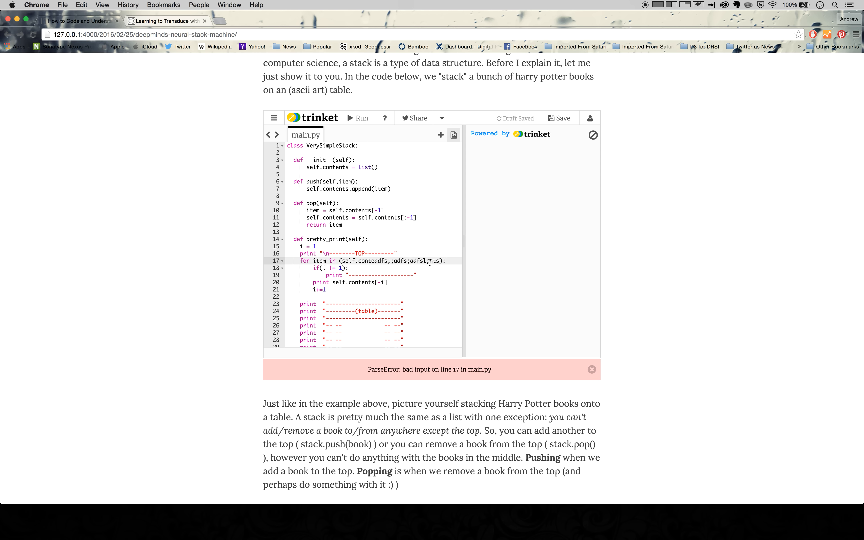
left_click(357, 118)
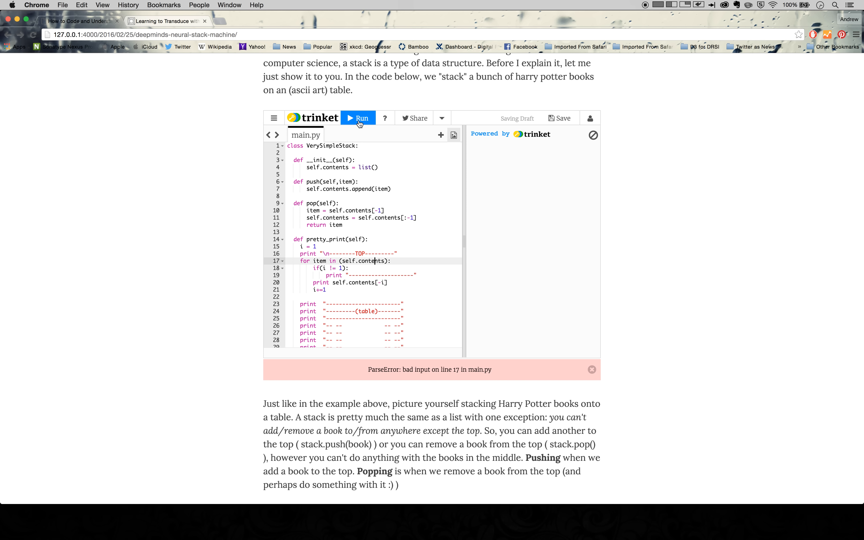
left_click(358, 118)
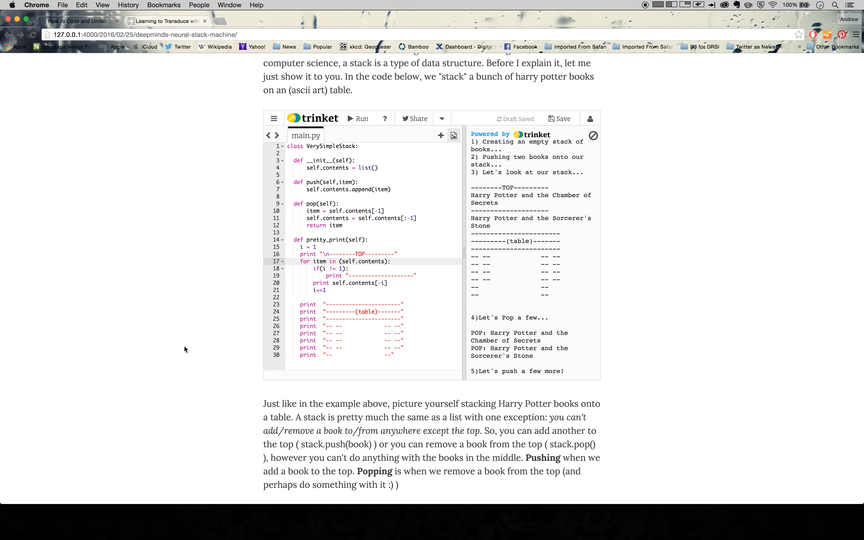
Scroll past the simple stack explanation to the A Neural Stack section with the next trinket below it
scroll("down", 3)
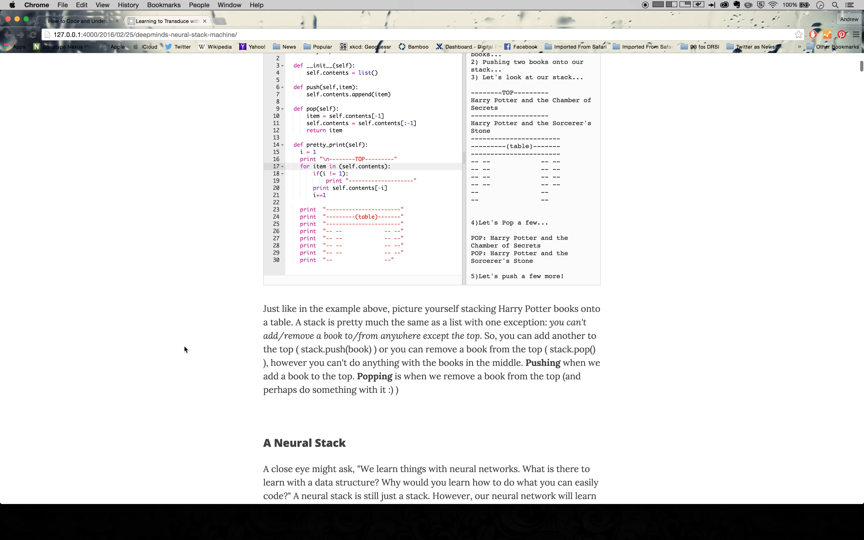
scroll("down", 3)
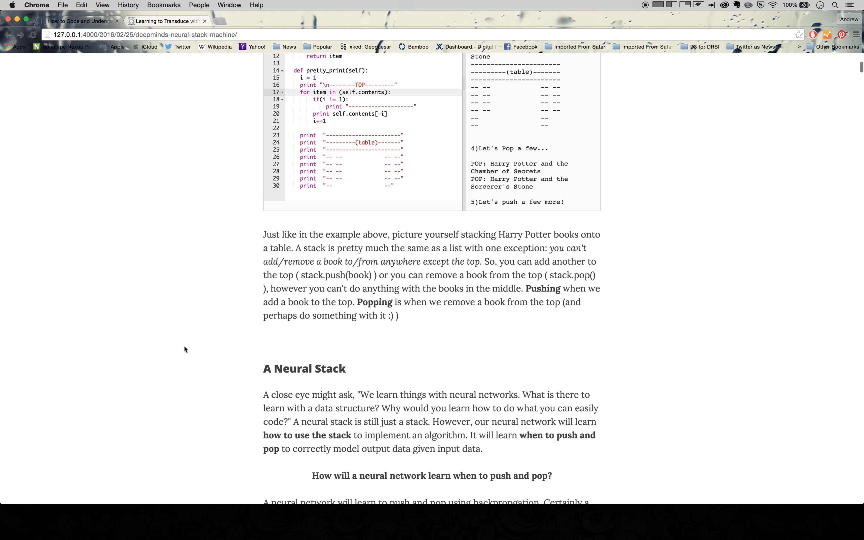
mouse_move(338, 310)
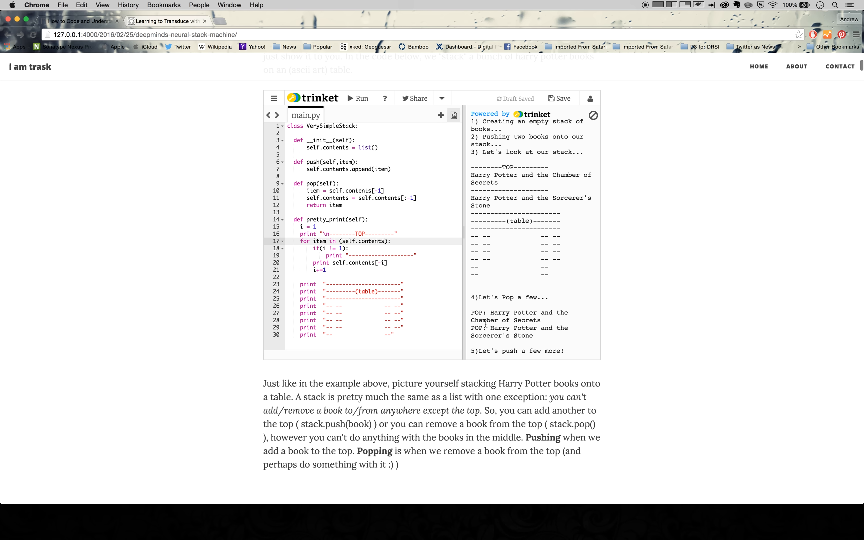
mouse_move(473, 377)
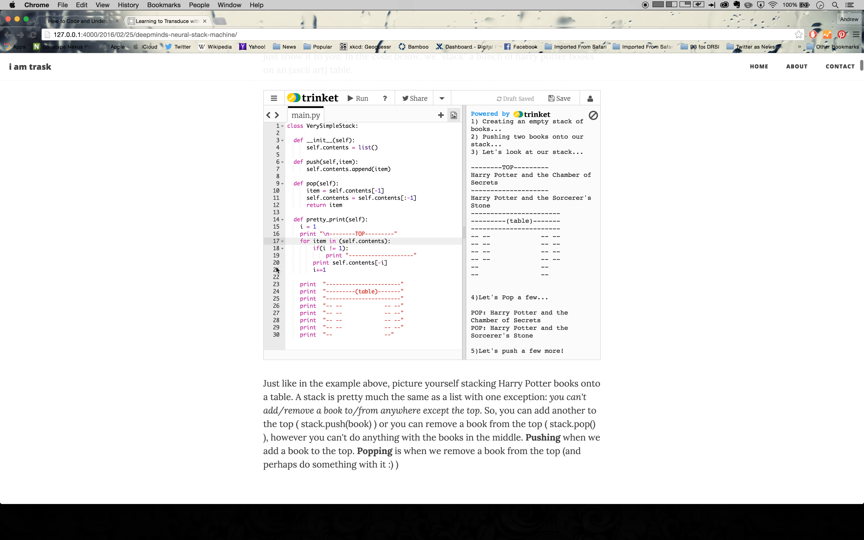
scroll("down", 3)
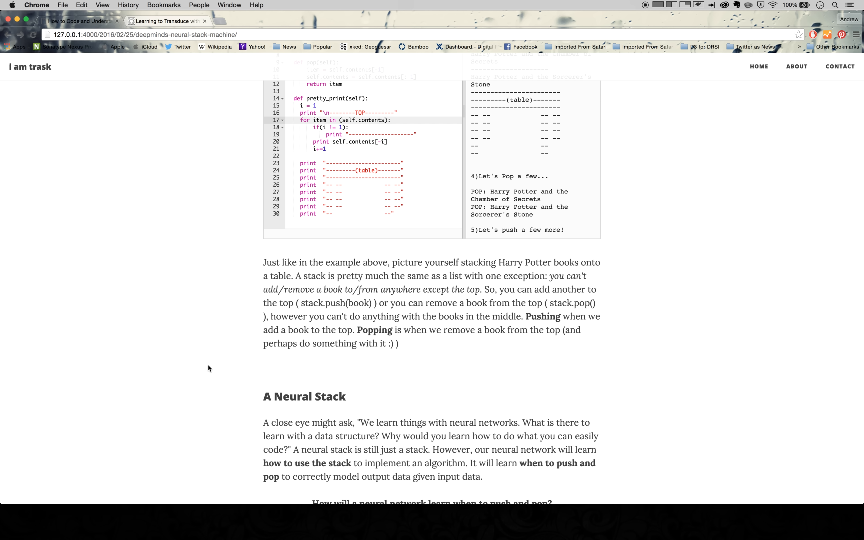
scroll("down", 3)
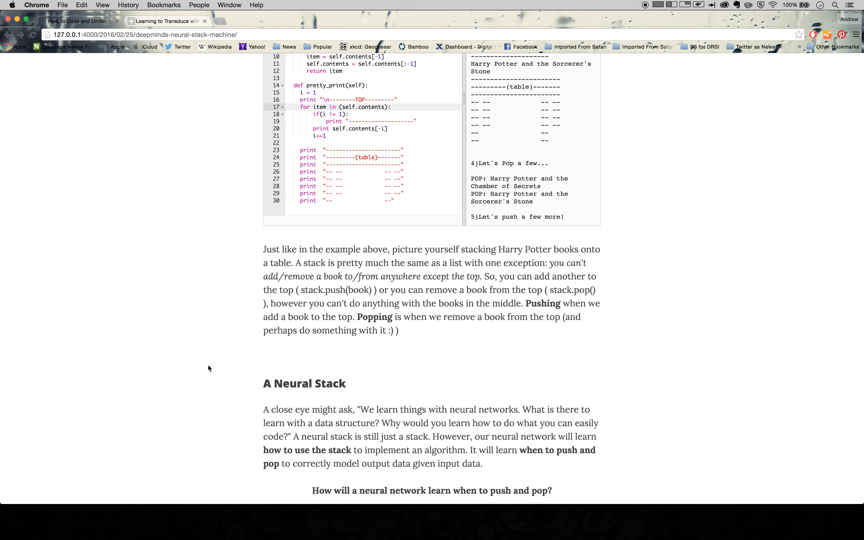
scroll("down", 3)
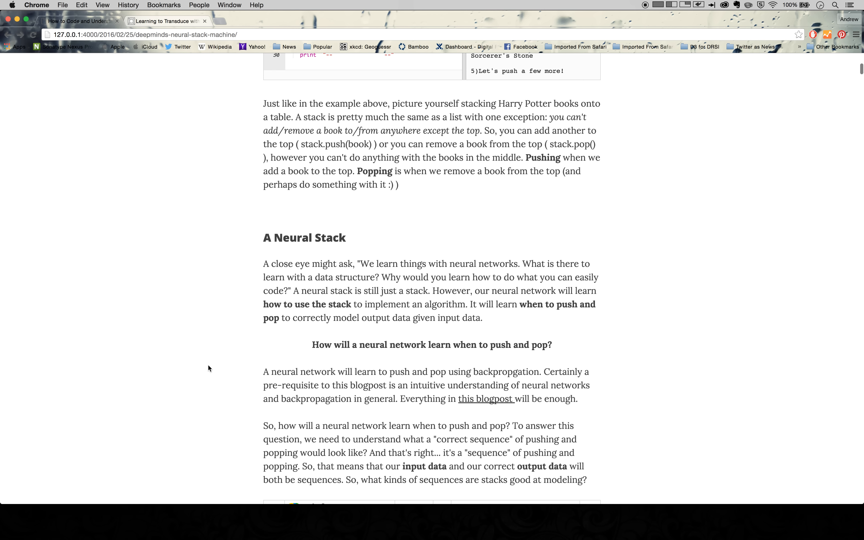
scroll("down", 3)
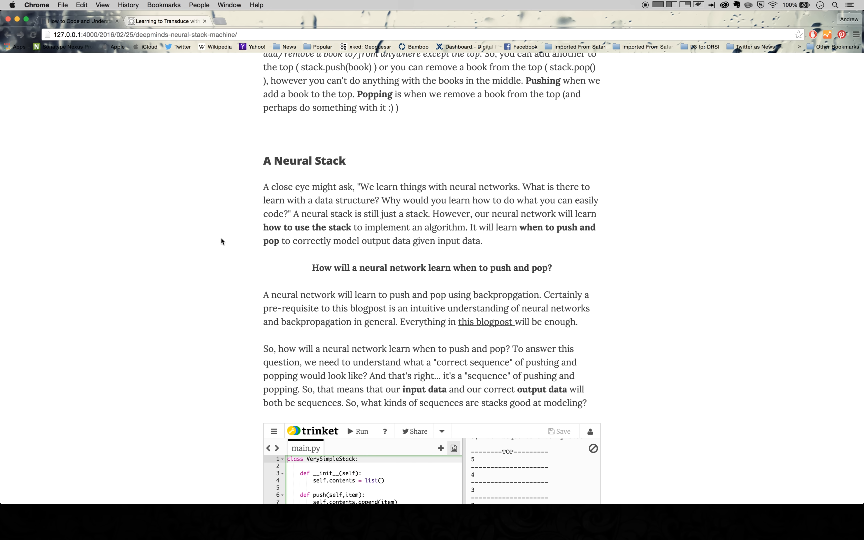
Highlight the question about learning when to push and pop, then scroll on toward the second trinket
triple_click(433, 268)
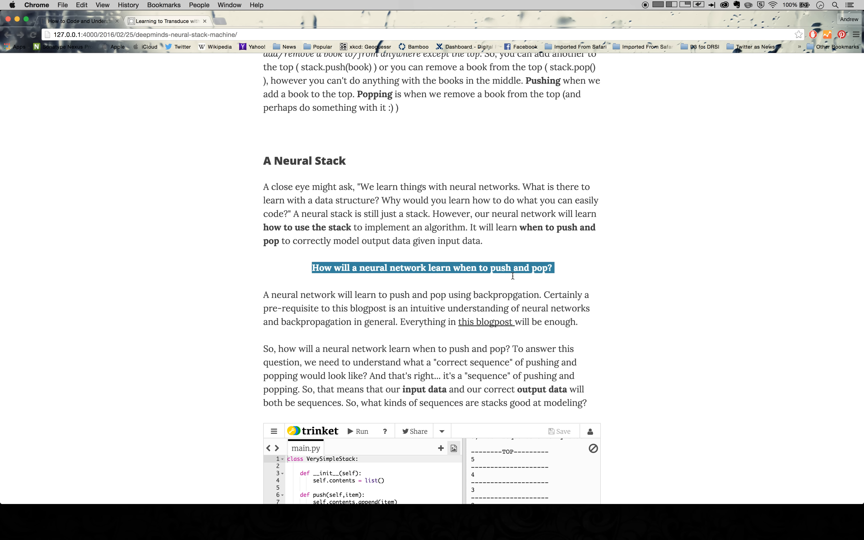
scroll("up", 3)
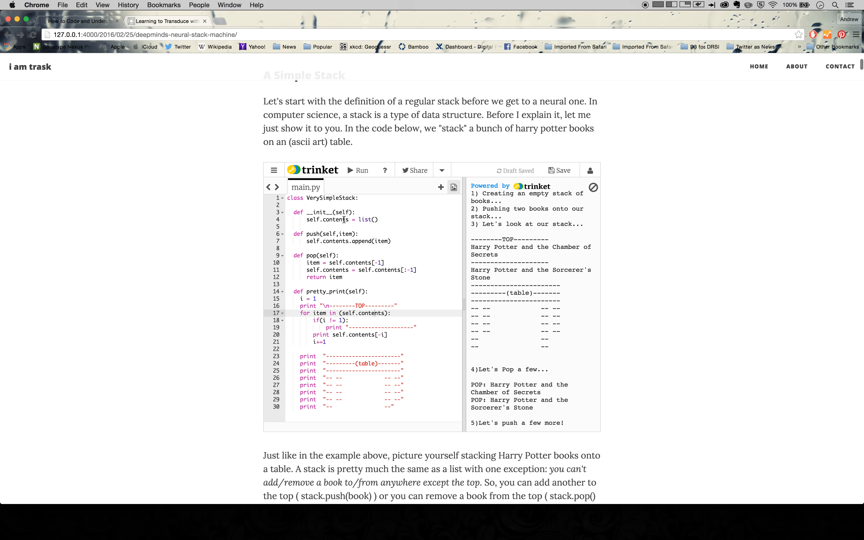
scroll("down", 3)
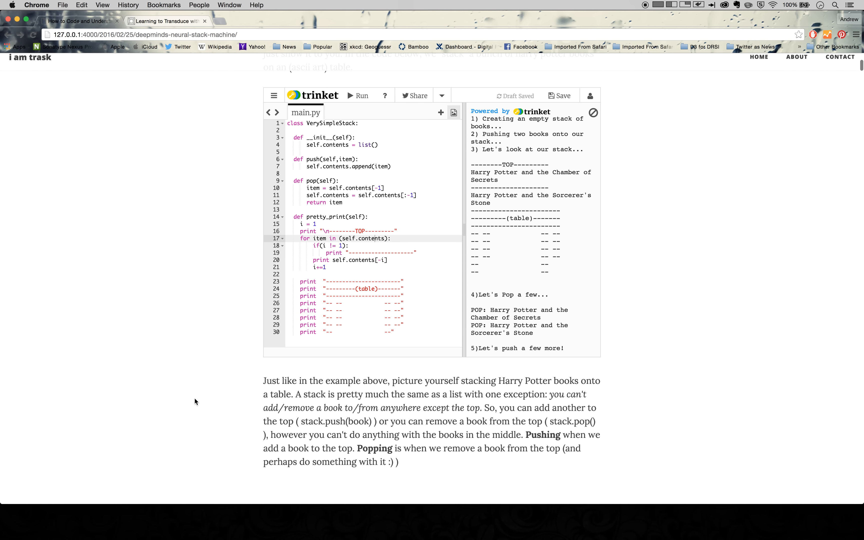
scroll("down", 3)
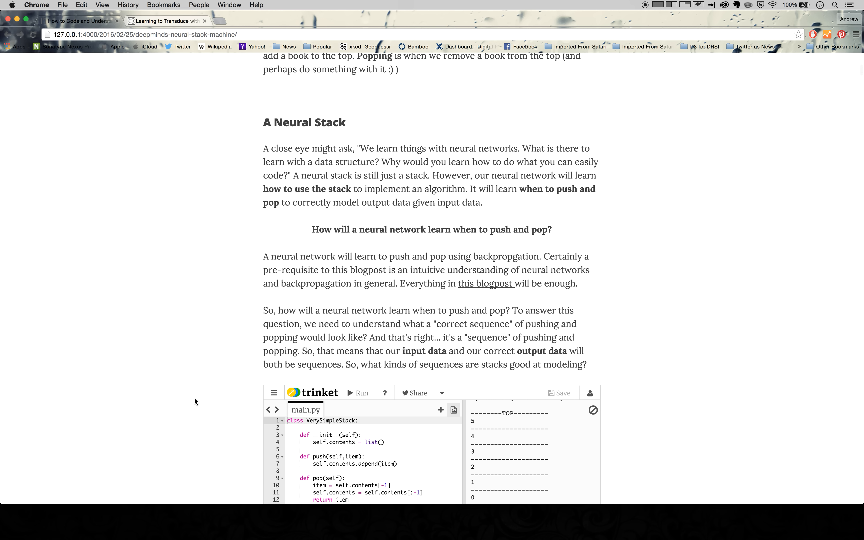
scroll("down", 3)
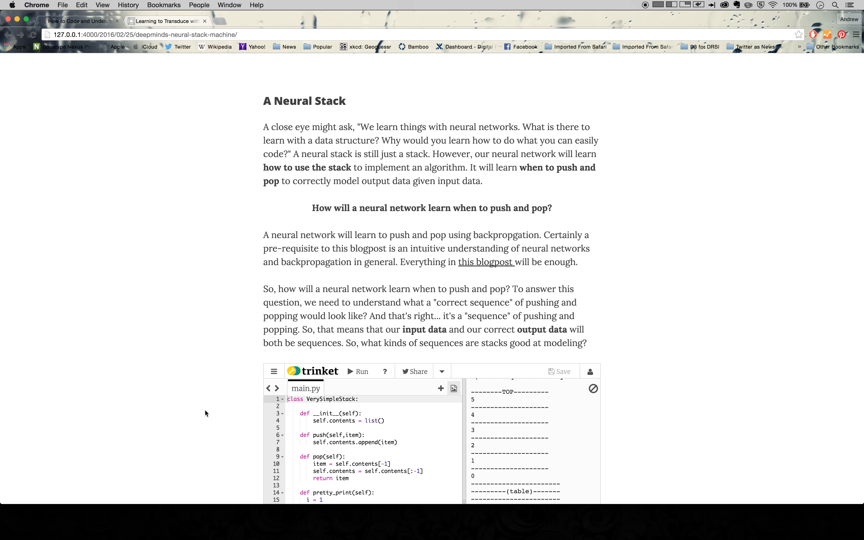
mouse_move(167, 325)
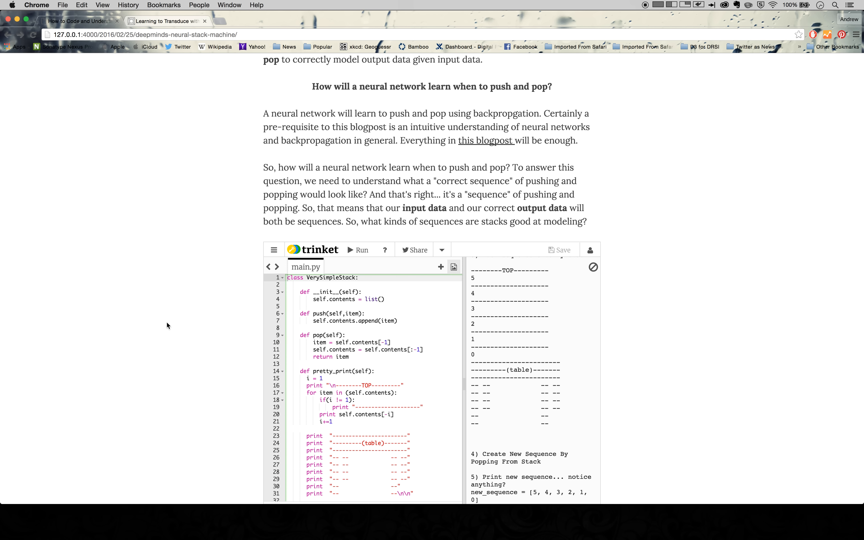
Highlight the sentence about a correct push-pop sequence and bring the reversal trinket fully into view
scroll("down", 3)
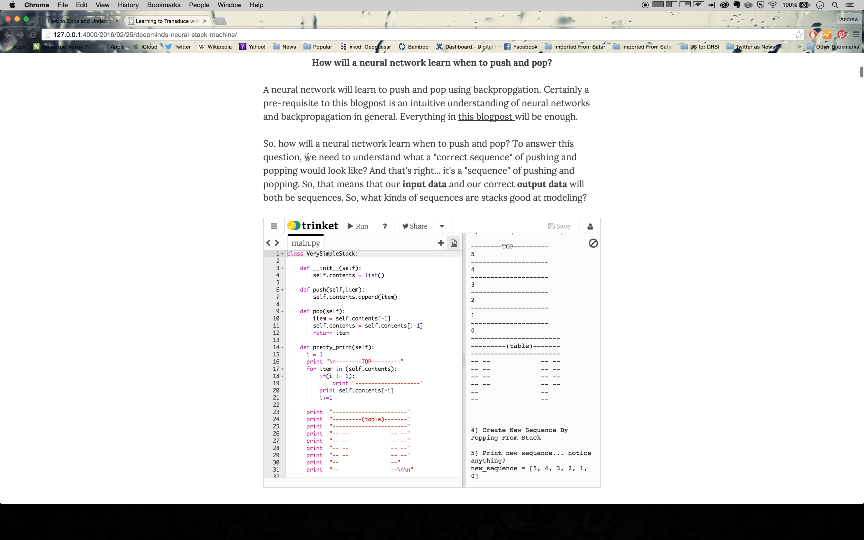
left_click_drag(303, 157, 433, 157)
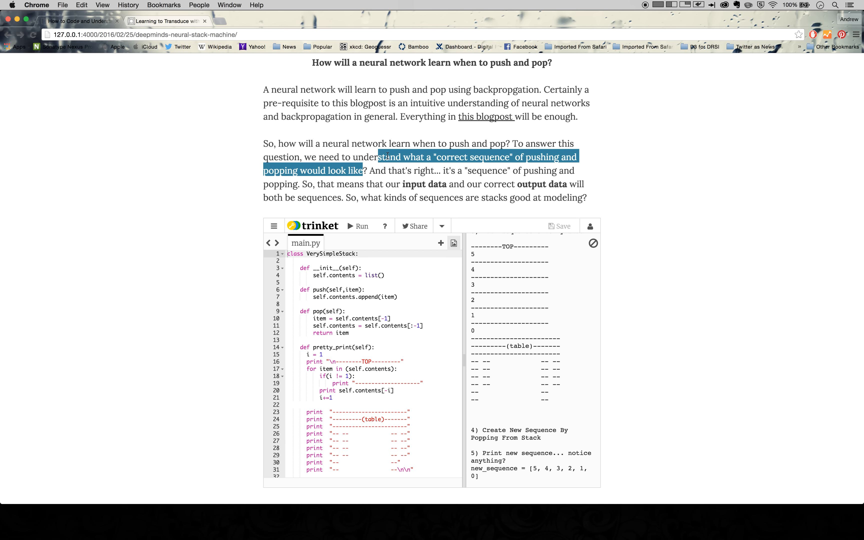
scroll("down", 3)
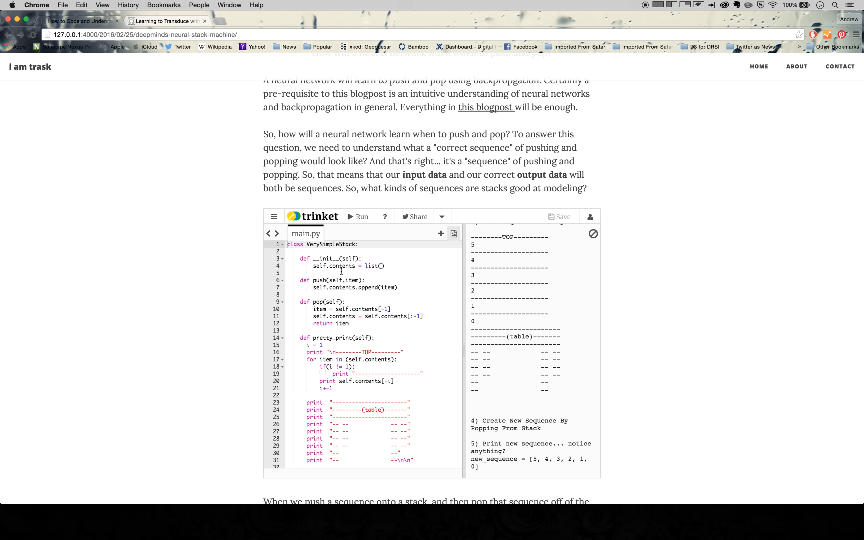
Scroll the page and output pane to the printed new_sequence = [5, 4, 3, 2, 1, 0] and the text below it
scroll("down", 3)
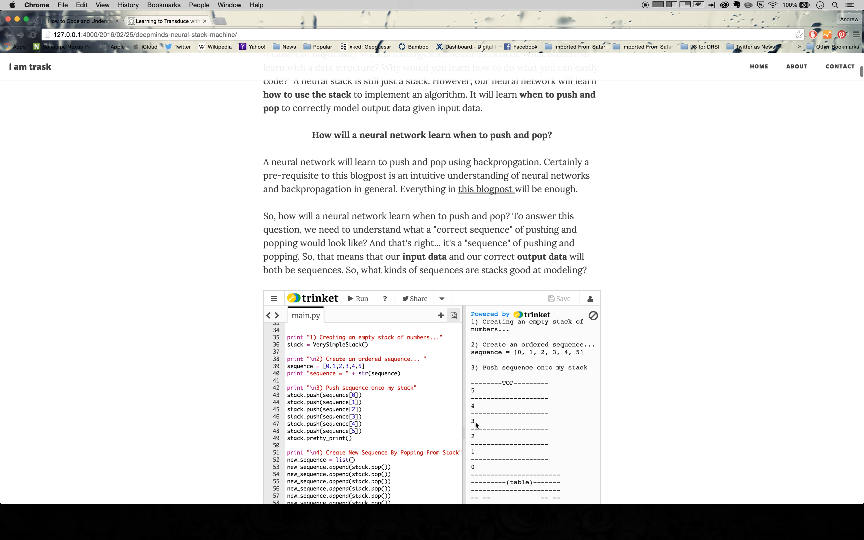
scroll("down", 3)
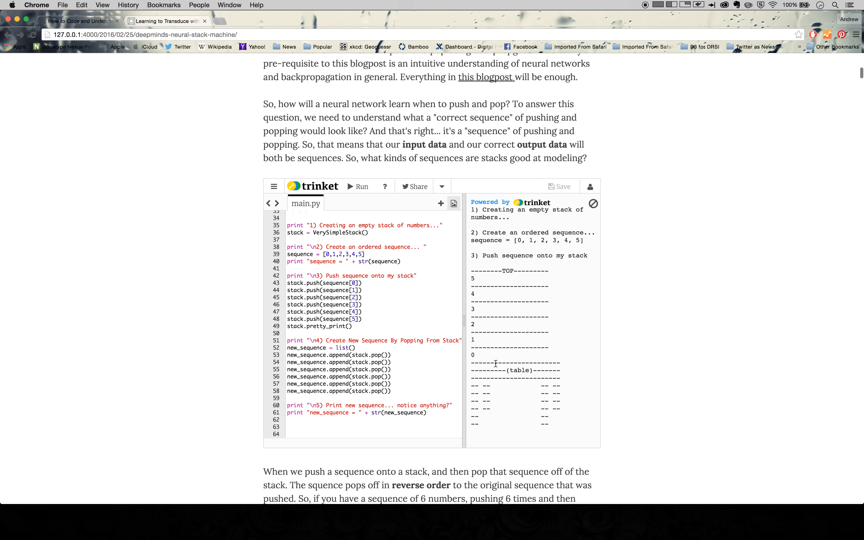
mouse_move(480, 282)
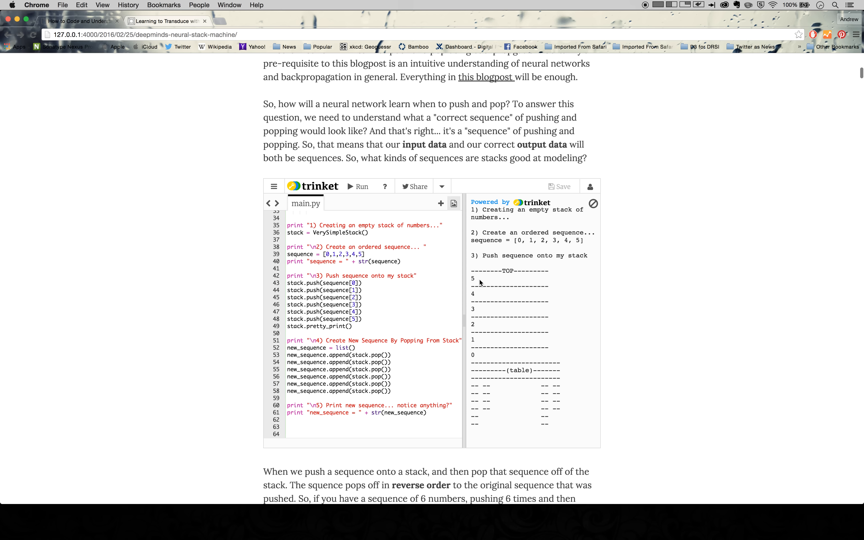
scroll("down", 3)
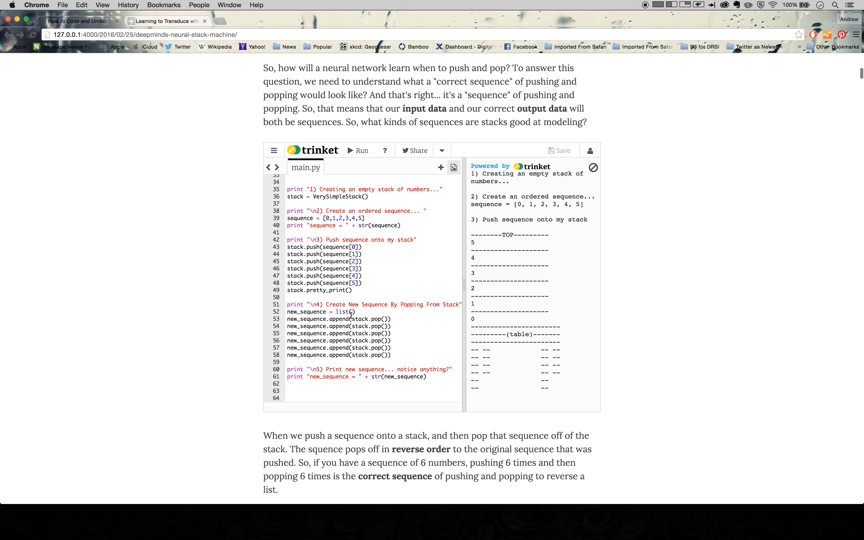
scroll("down", 3)
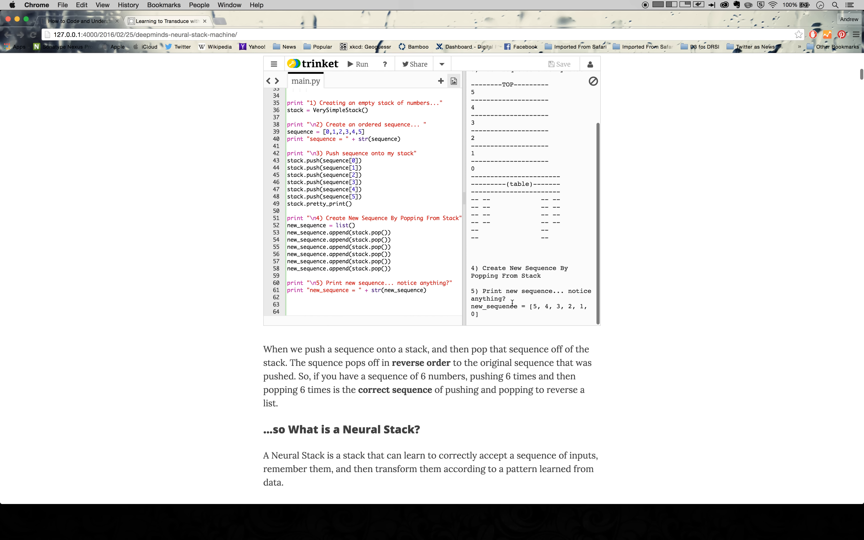
scroll("down", 3)
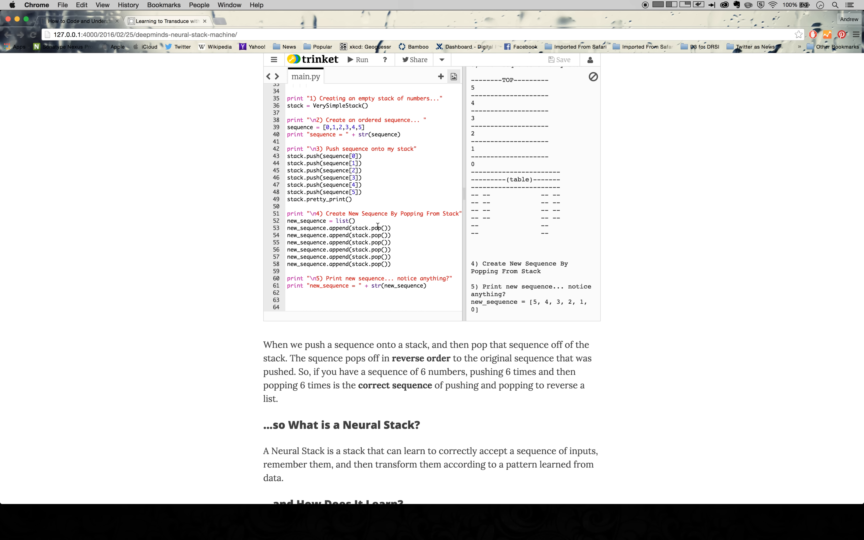
mouse_move(371, 135)
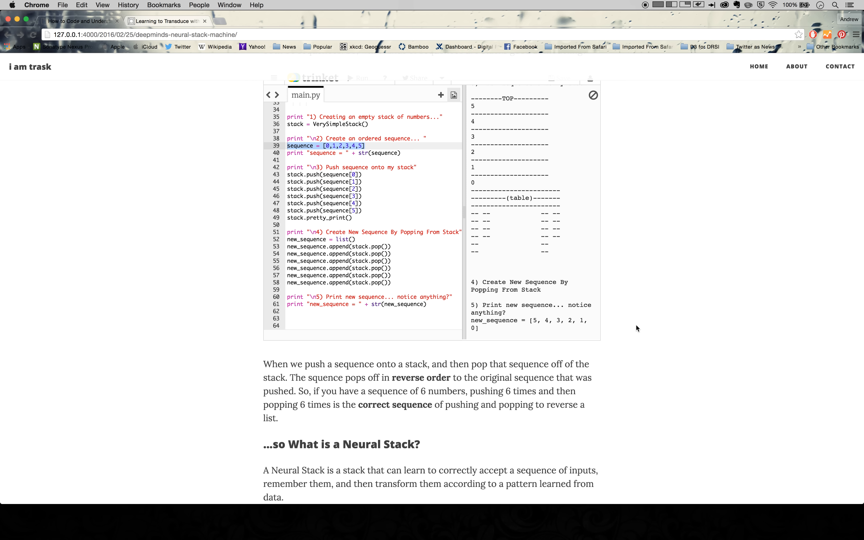
scroll("down", 3)
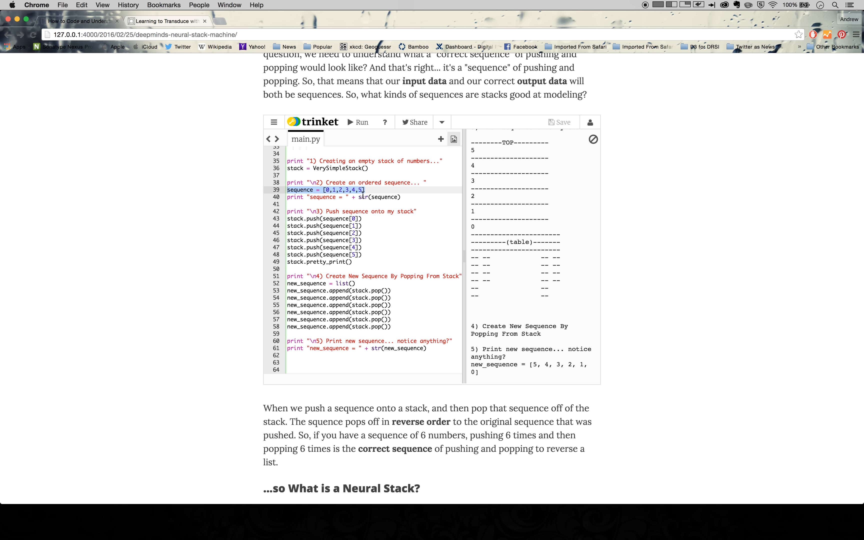
mouse_move(534, 363)
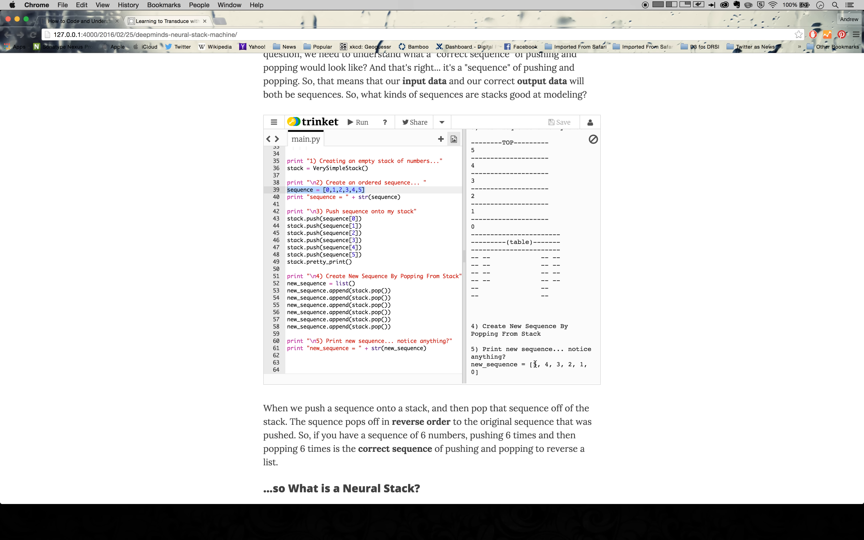
mouse_move(418, 290)
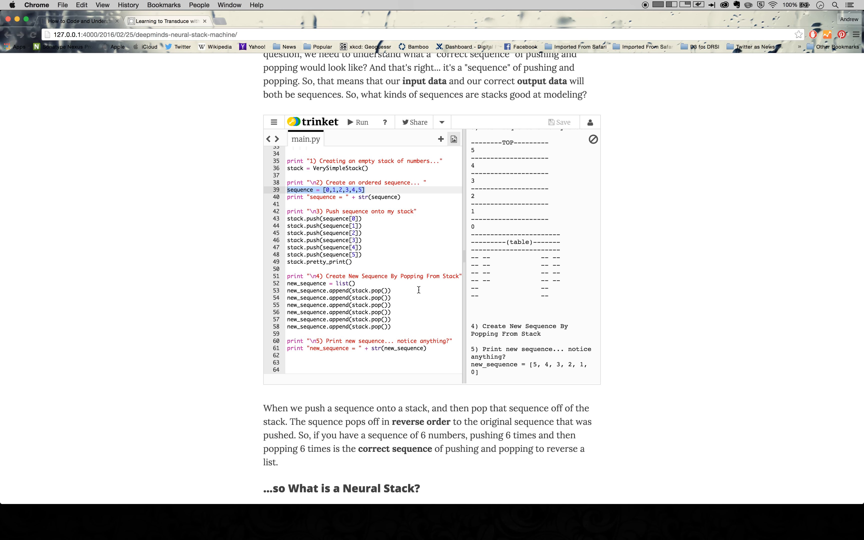
mouse_move(348, 141)
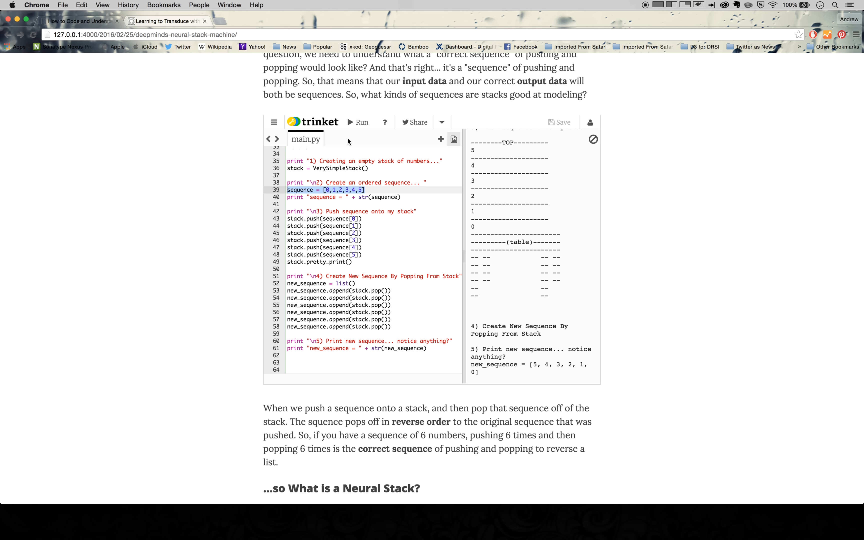
mouse_move(491, 345)
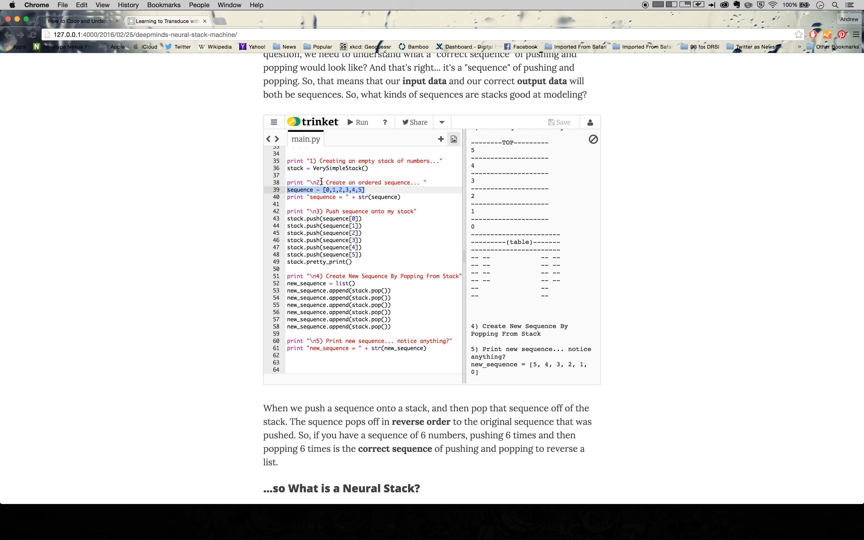
mouse_move(357, 204)
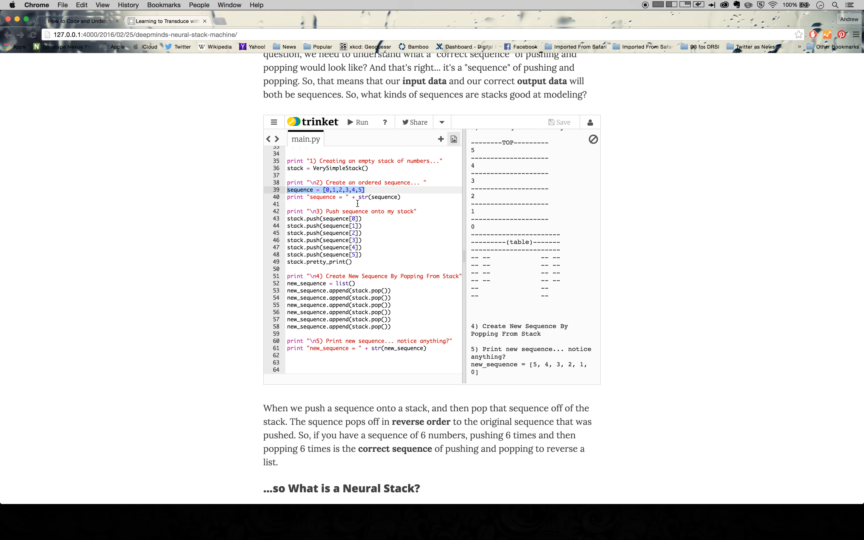
mouse_move(542, 406)
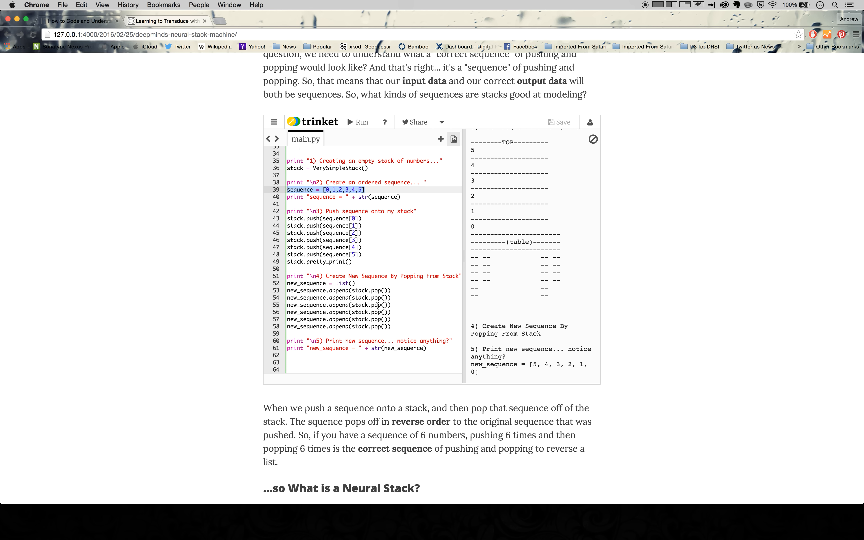
mouse_move(660, 337)
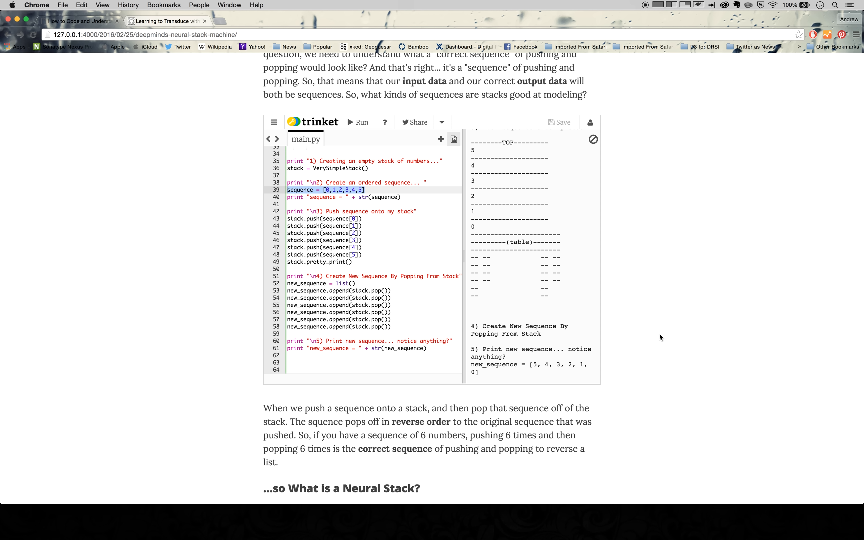
mouse_move(428, 299)
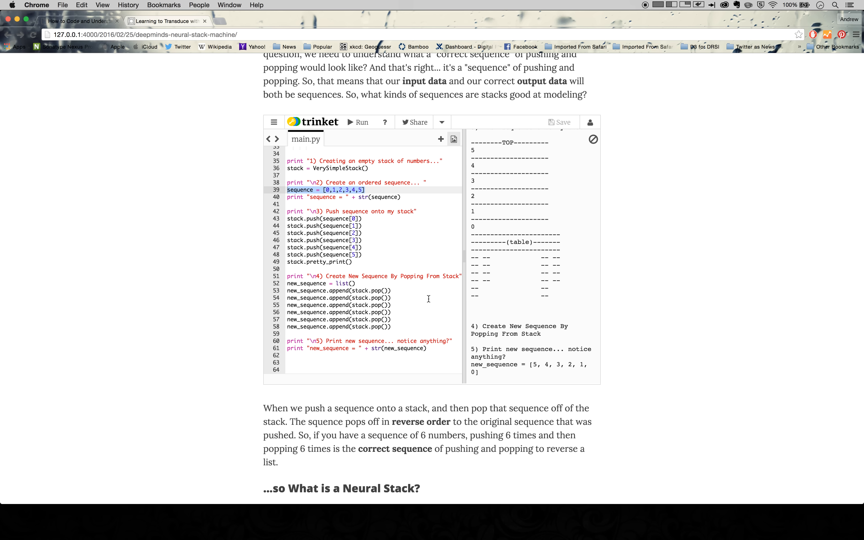
mouse_move(196, 383)
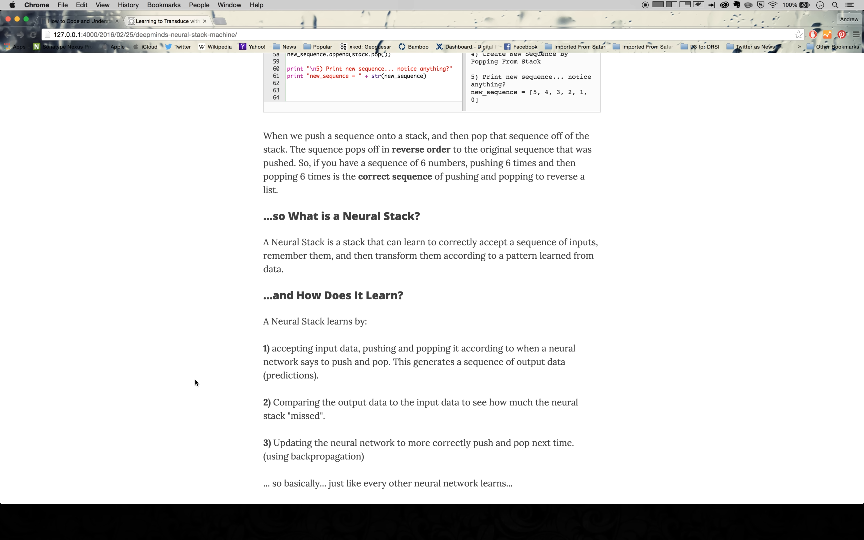
mouse_move(167, 29)
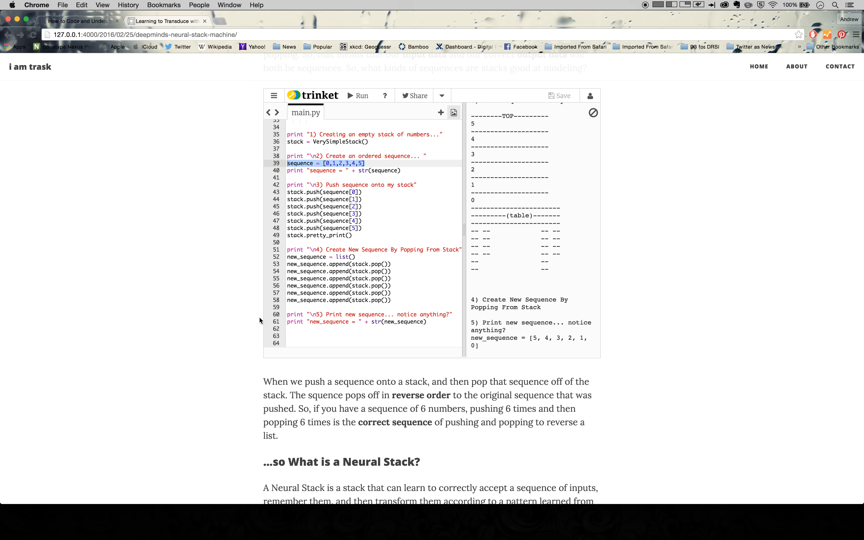
mouse_move(320, 190)
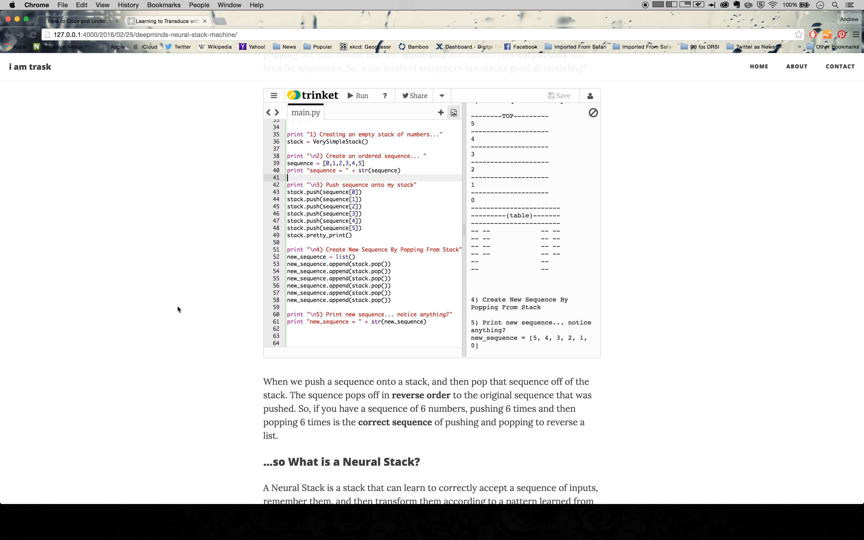
scroll("down", 3)
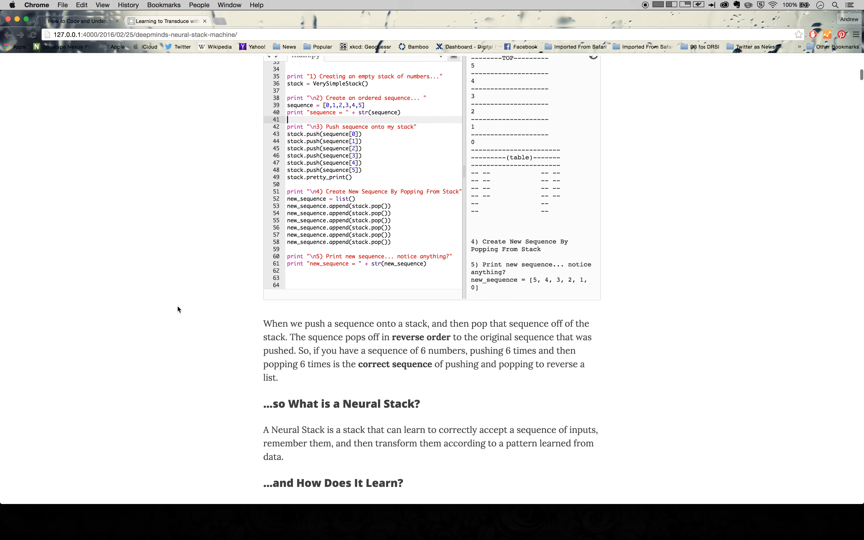
scroll("down", 3)
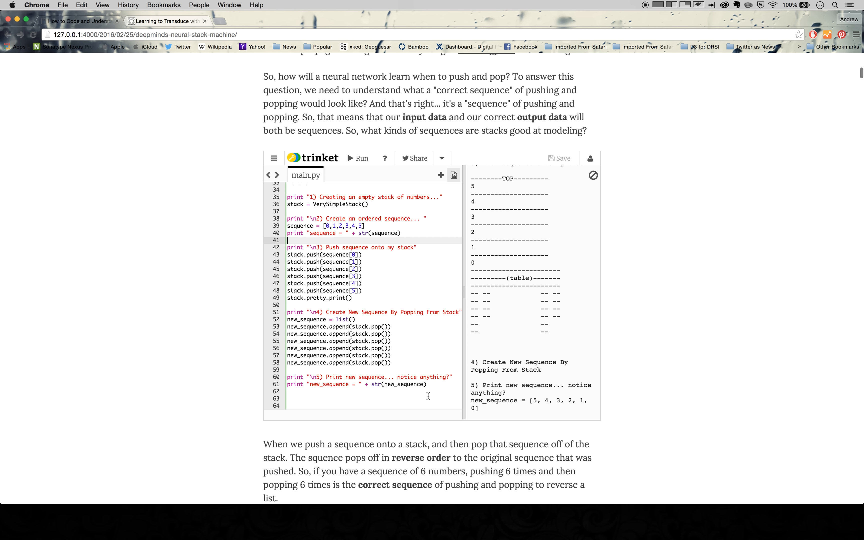
mouse_move(592, 431)
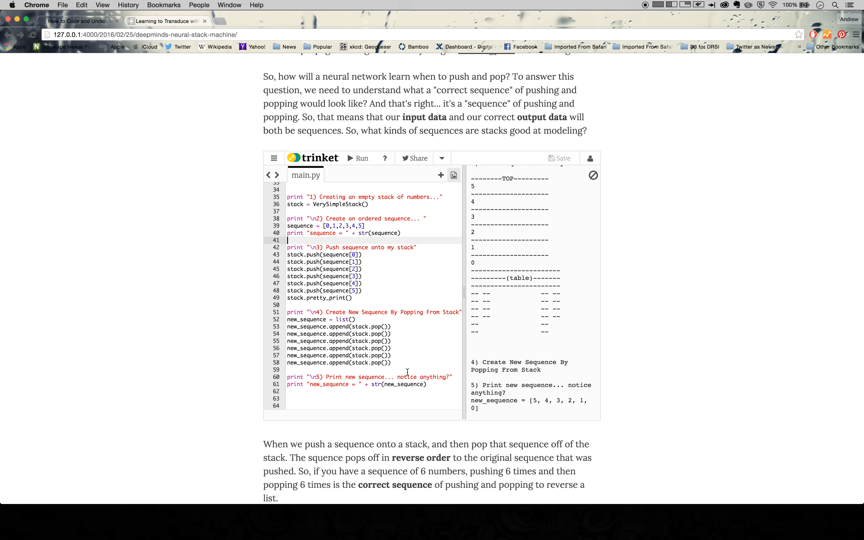
mouse_move(330, 420)
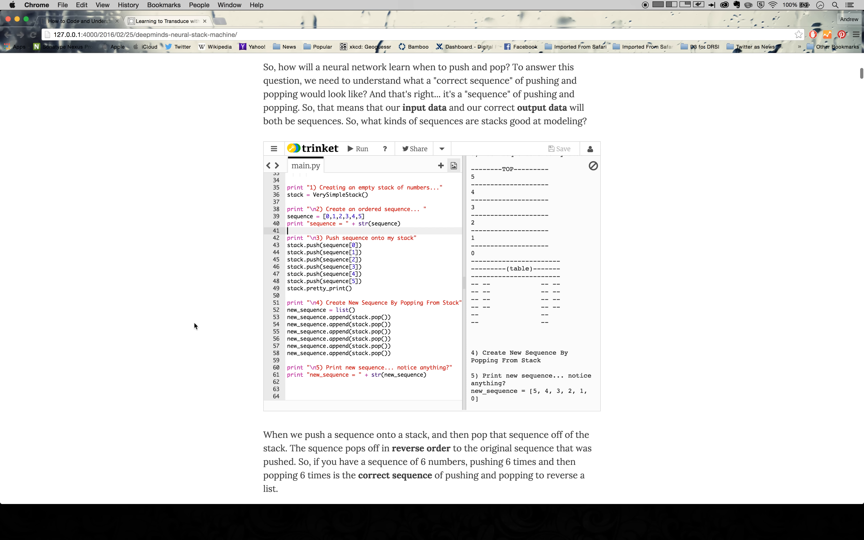
Scroll past the Money Answer paragraph to Part 2: Reading and Implementing Academic Papers, 'Where To Start'
scroll("down", 3)
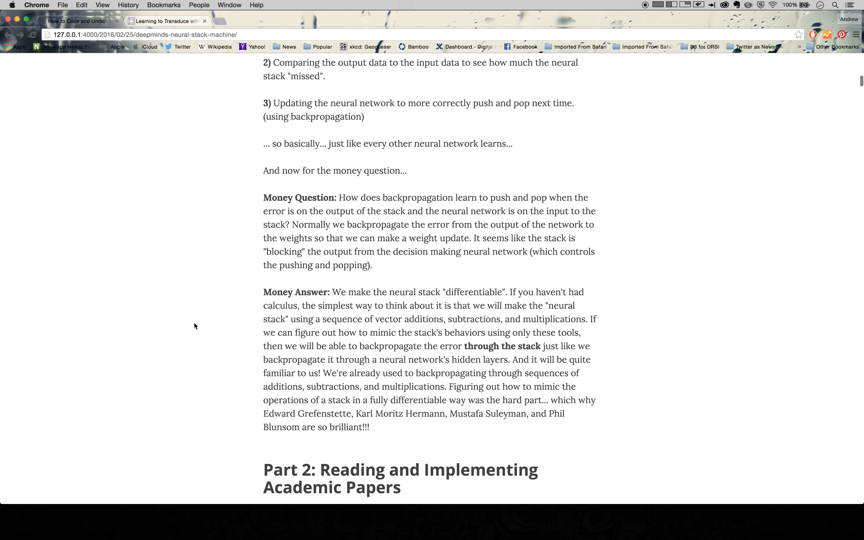
scroll("down", 3)
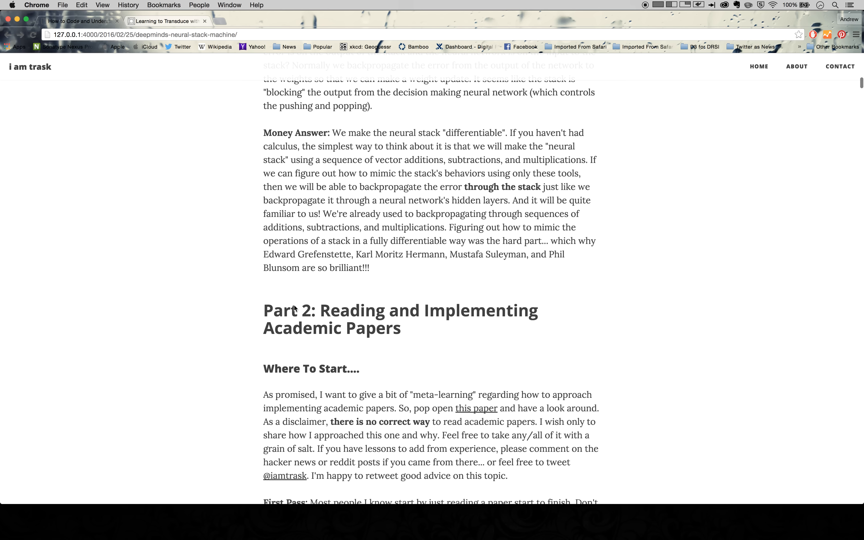
scroll("down", 3)
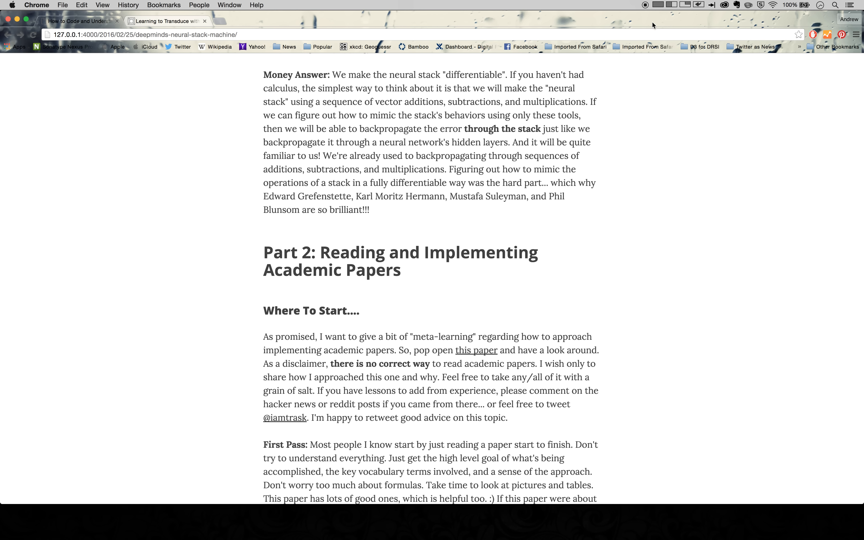
mouse_move(646, 7)
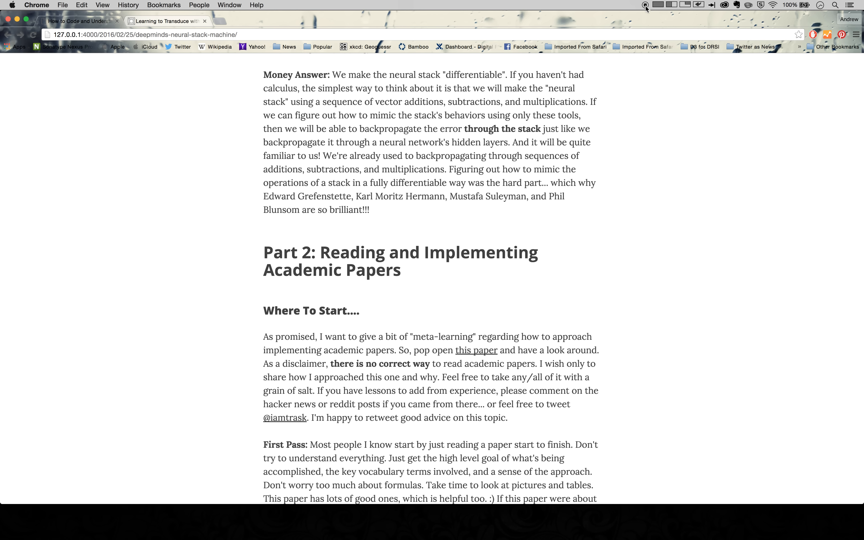